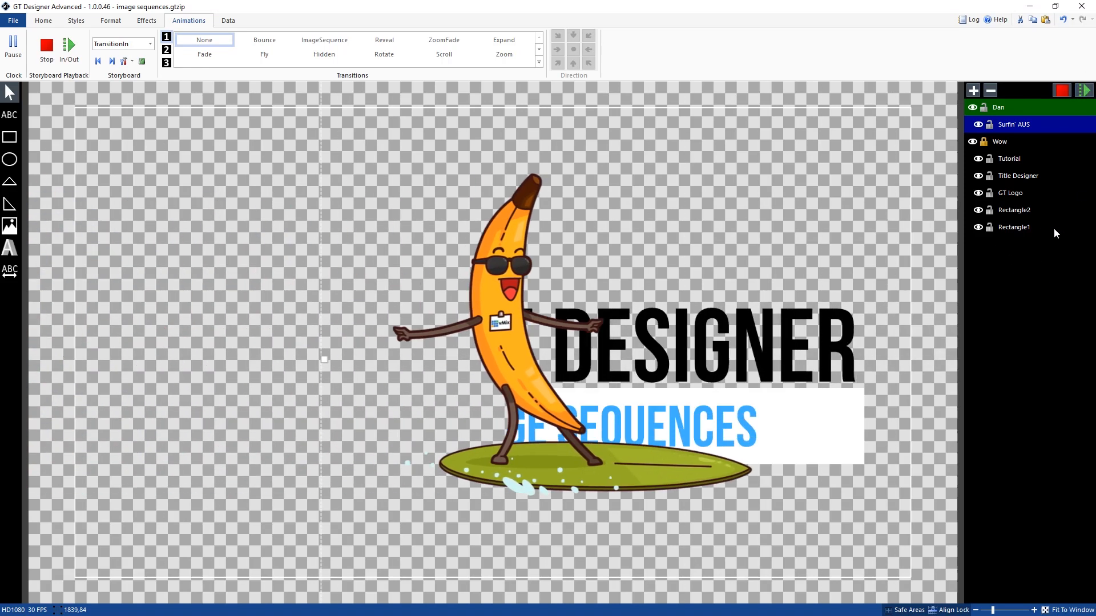
Step: Stop the playing storyboard preview of the surfing-banana image-sequence title
{"action": "left_click", "coordinate": [48, 45]}
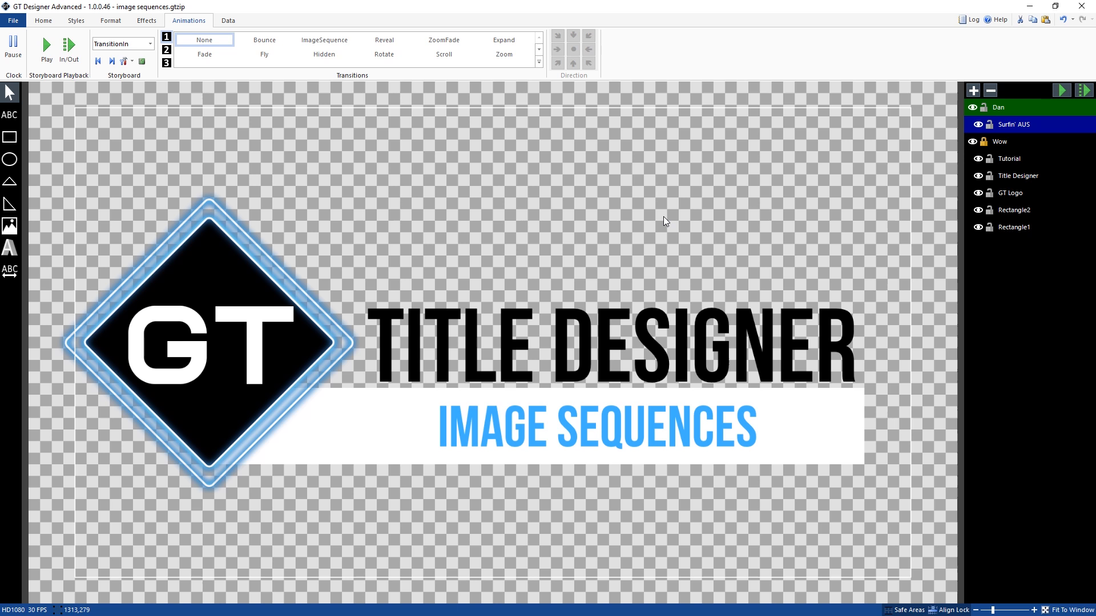
{"action": "mouse_move", "coordinate": [173, 107]}
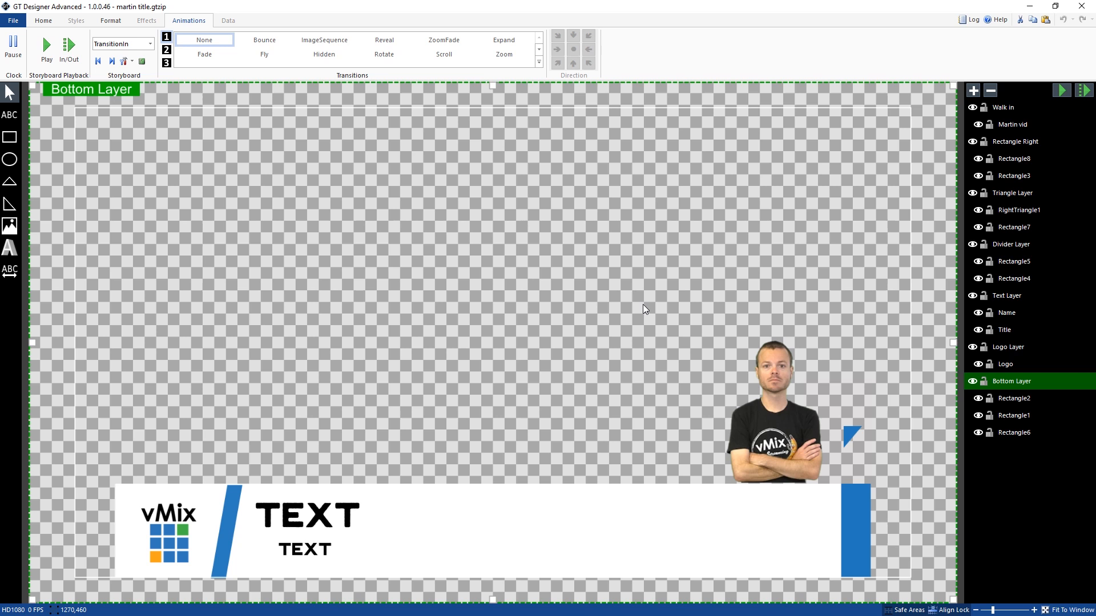
{"action": "mouse_move", "coordinate": [827, 410]}
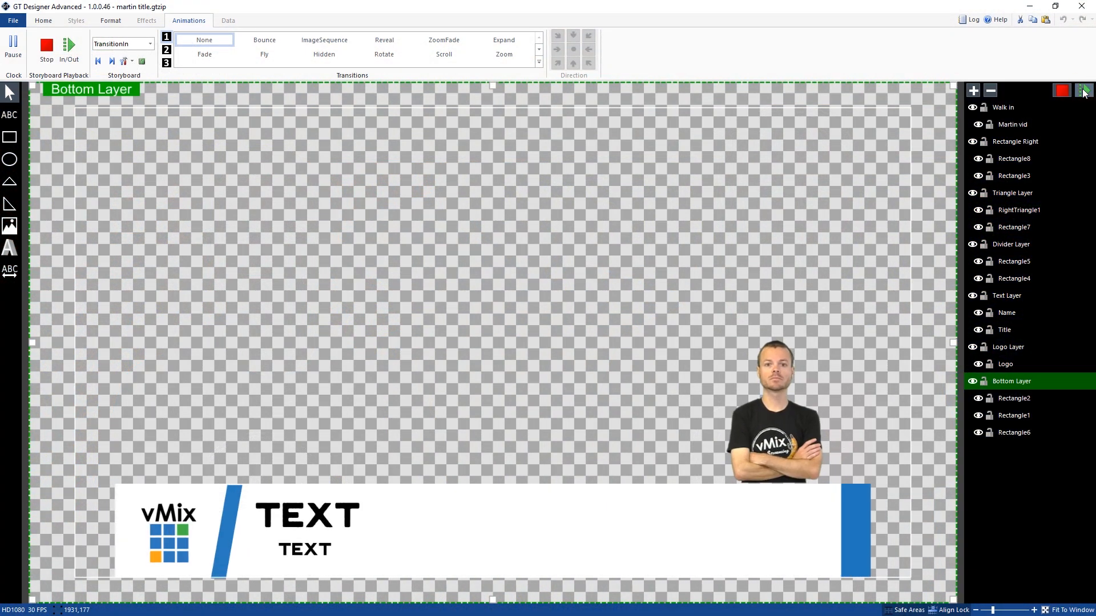
Step: Stop the intro-animation preview of the presenter lower-third
{"action": "left_click", "coordinate": [46, 46]}
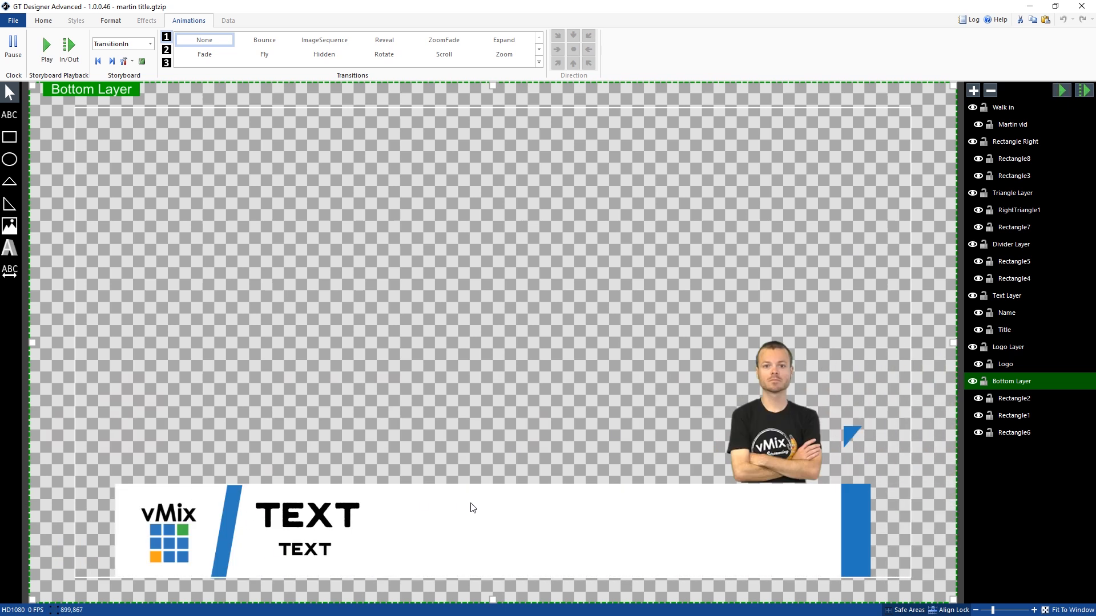
{"action": "mouse_move", "coordinate": [920, 488]}
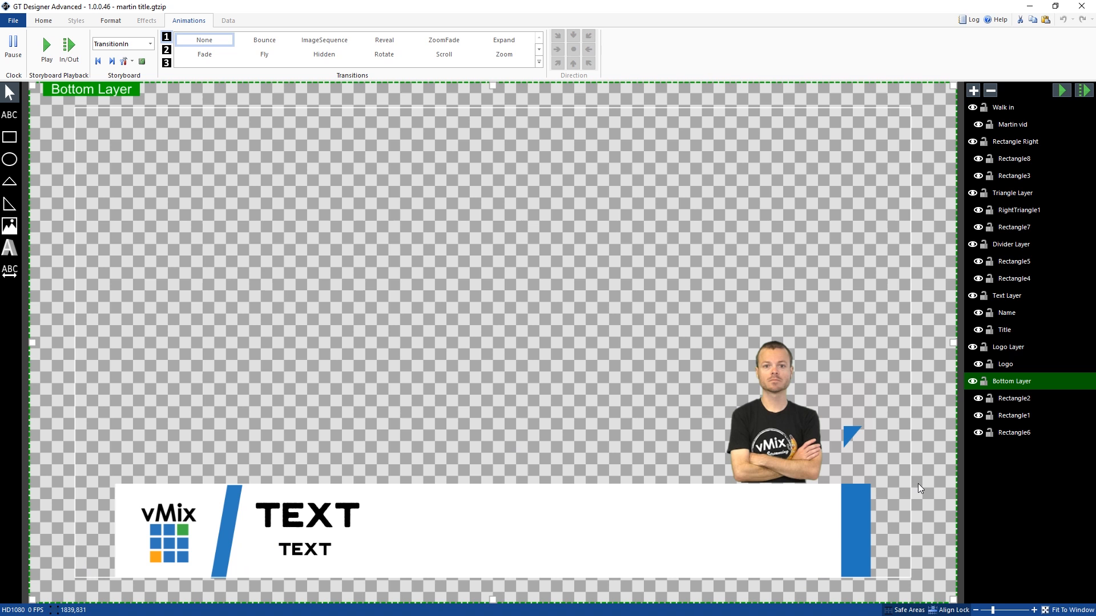
{"action": "mouse_move", "coordinate": [920, 381]}
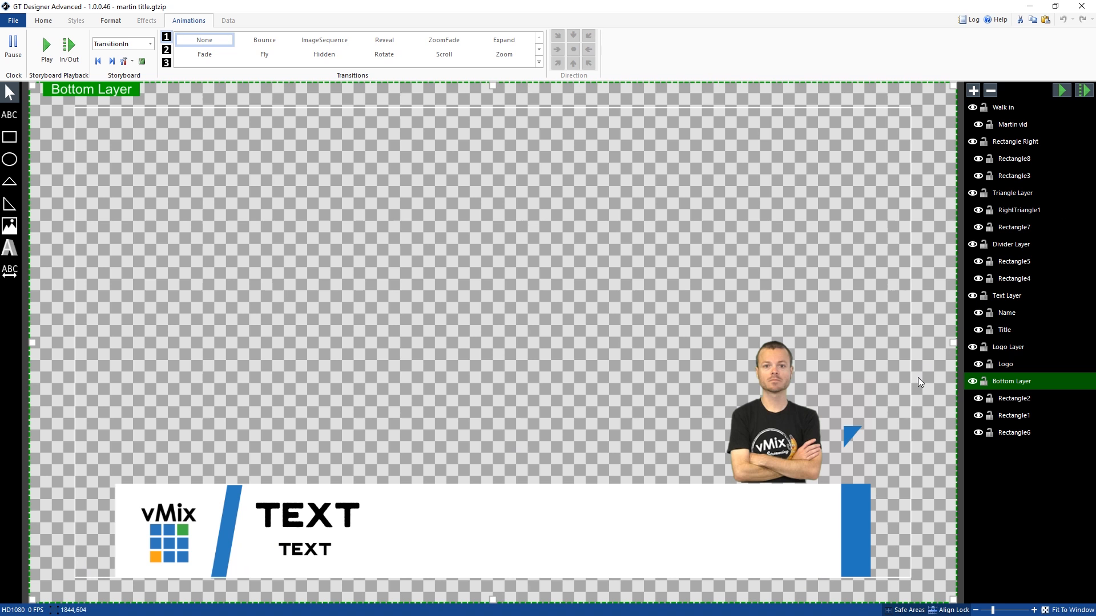
{"action": "mouse_move", "coordinate": [855, 450]}
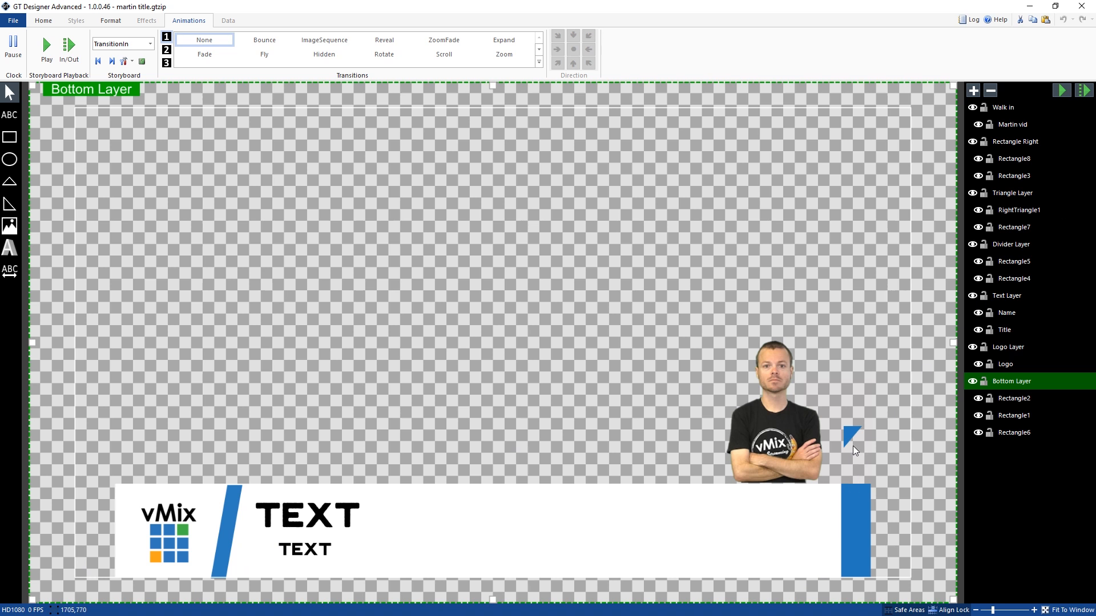
{"action": "mouse_move", "coordinate": [900, 571]}
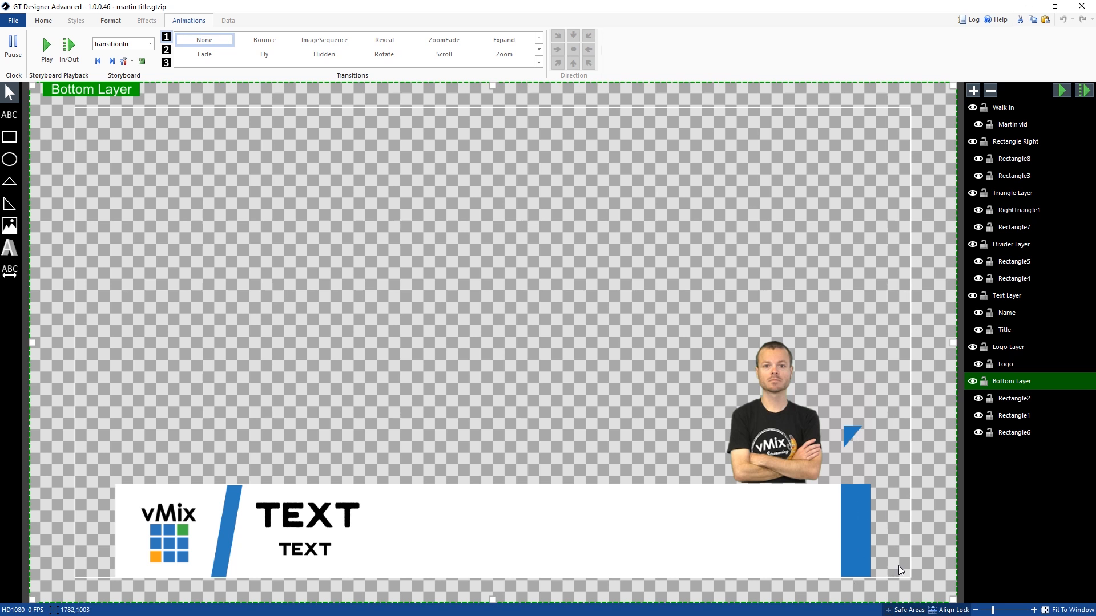
{"action": "mouse_move", "coordinate": [785, 420]}
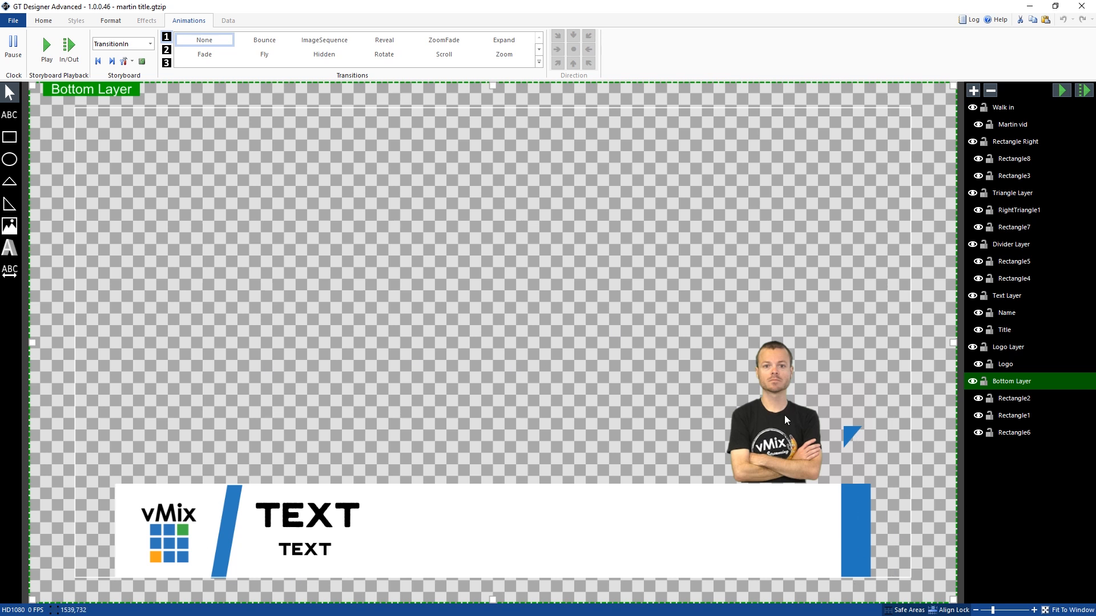
{"action": "mouse_move", "coordinate": [739, 401]}
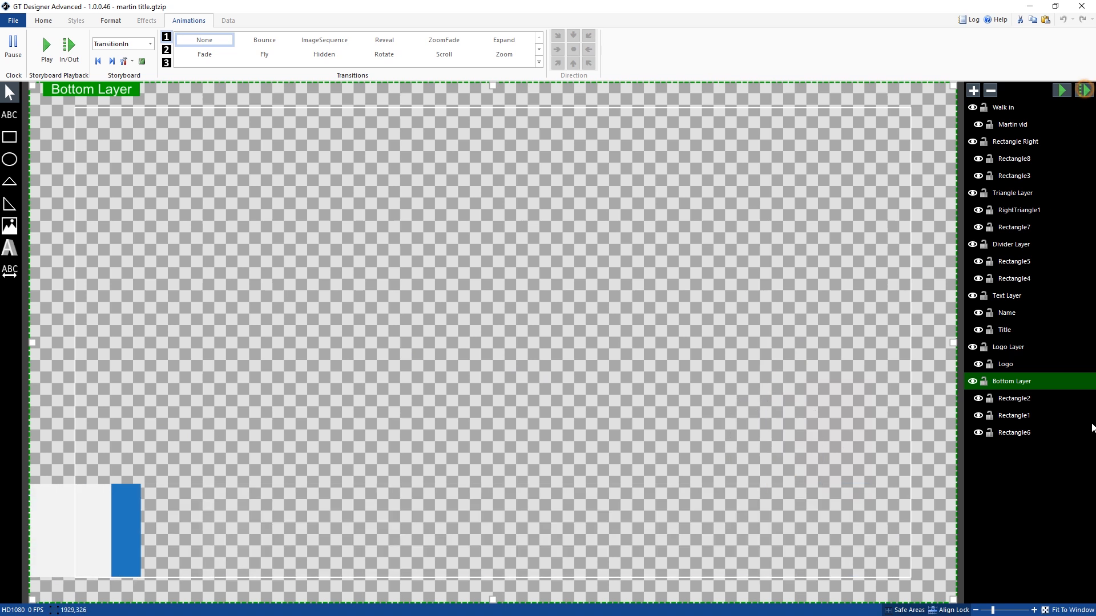
Step: Replay and stop the lower-third's intro animation, then select the Walk in layer
{"action": "left_click", "coordinate": [45, 44]}
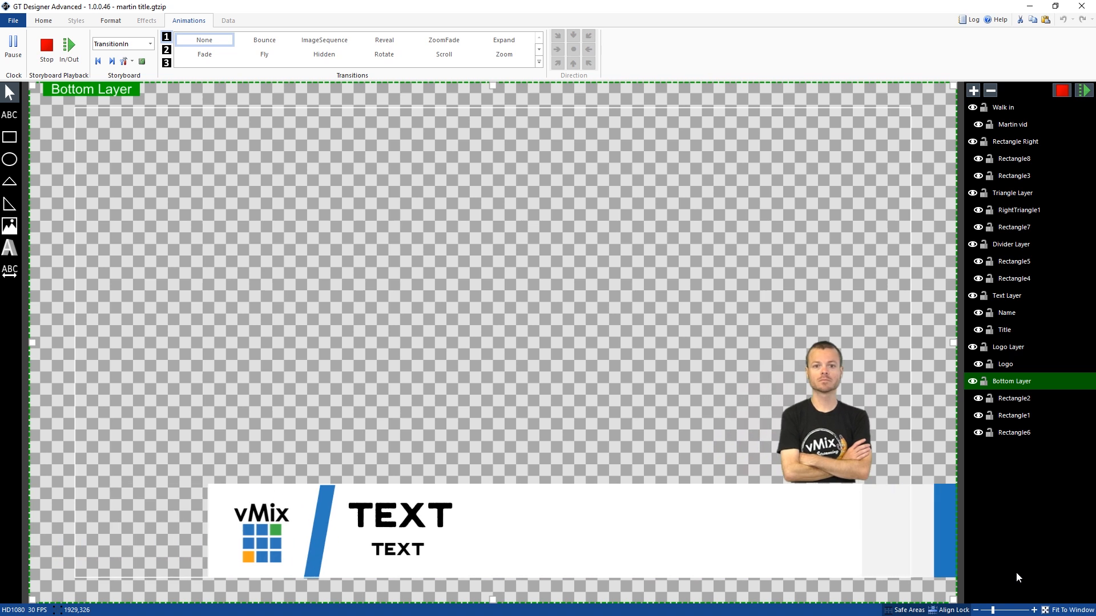
{"action": "left_click", "coordinate": [46, 44]}
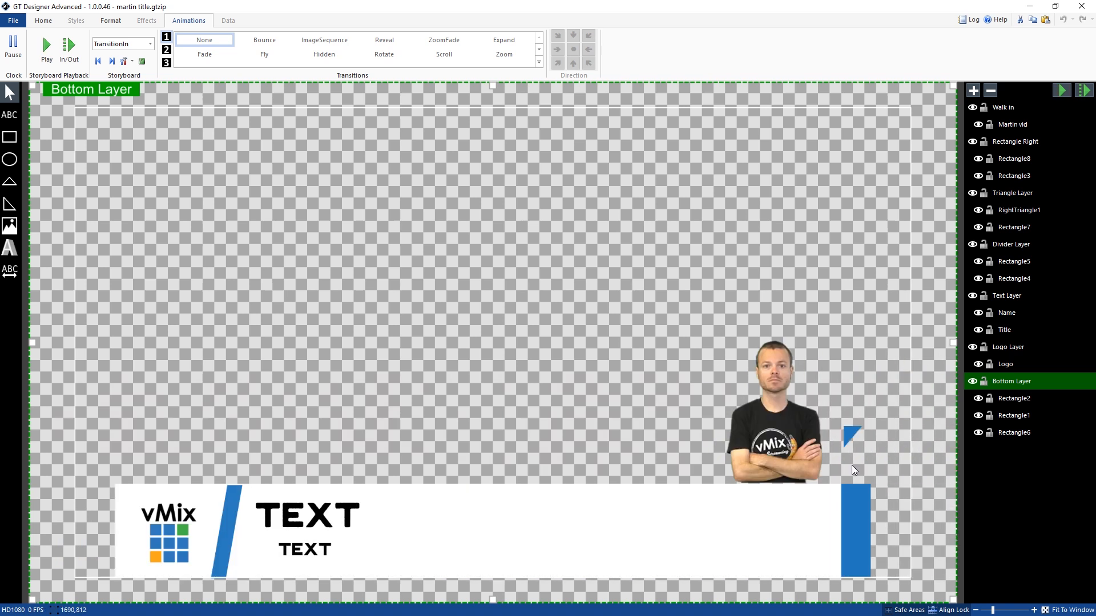
{"action": "mouse_move", "coordinate": [800, 463]}
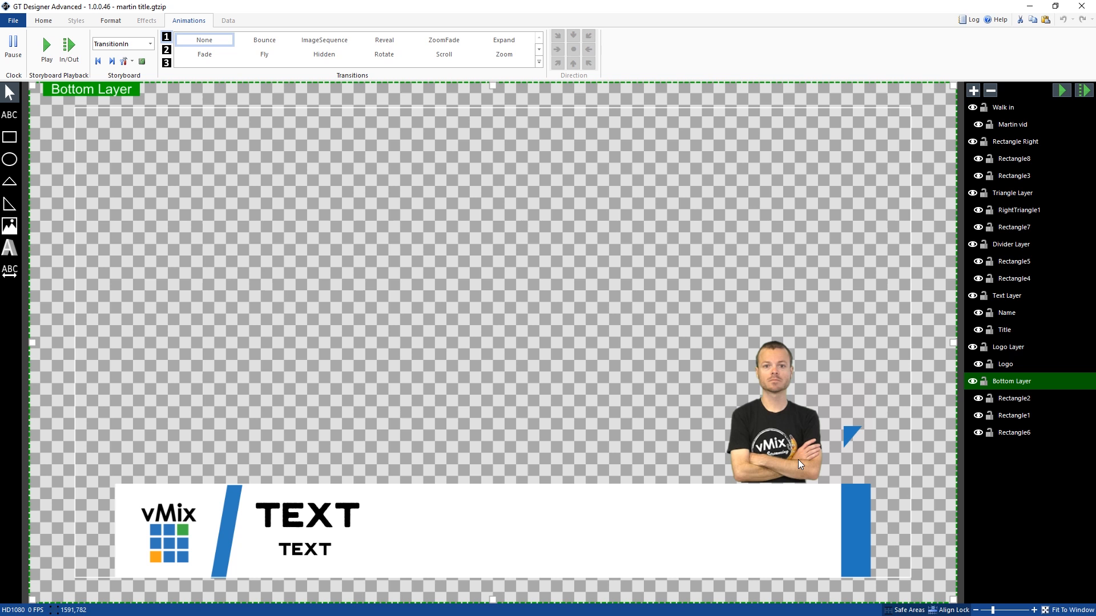
{"action": "mouse_move", "coordinate": [824, 399]}
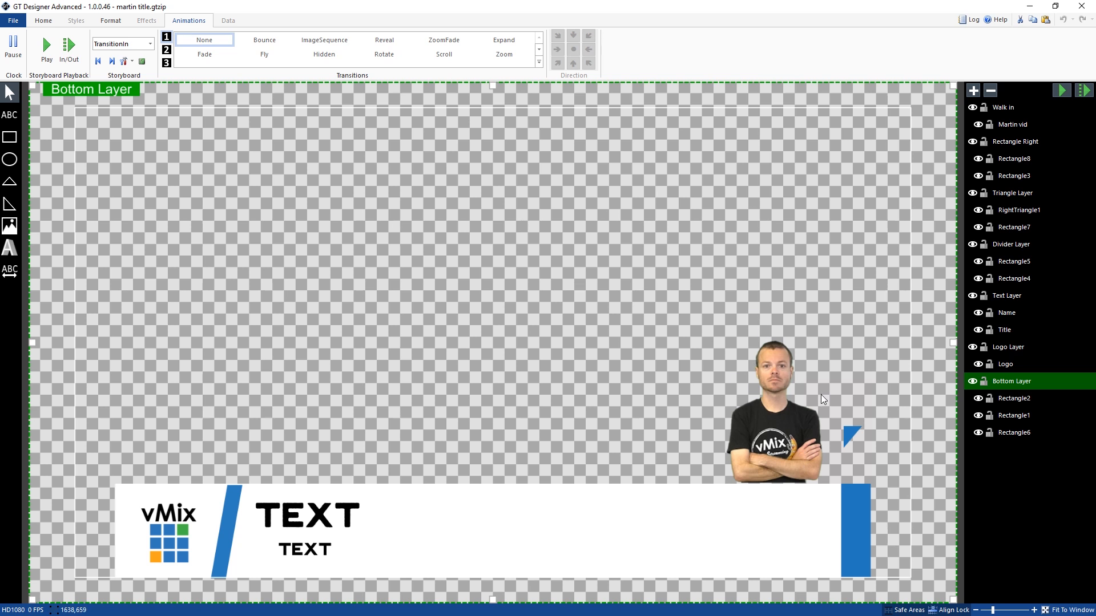
{"action": "mouse_move", "coordinate": [794, 378]}
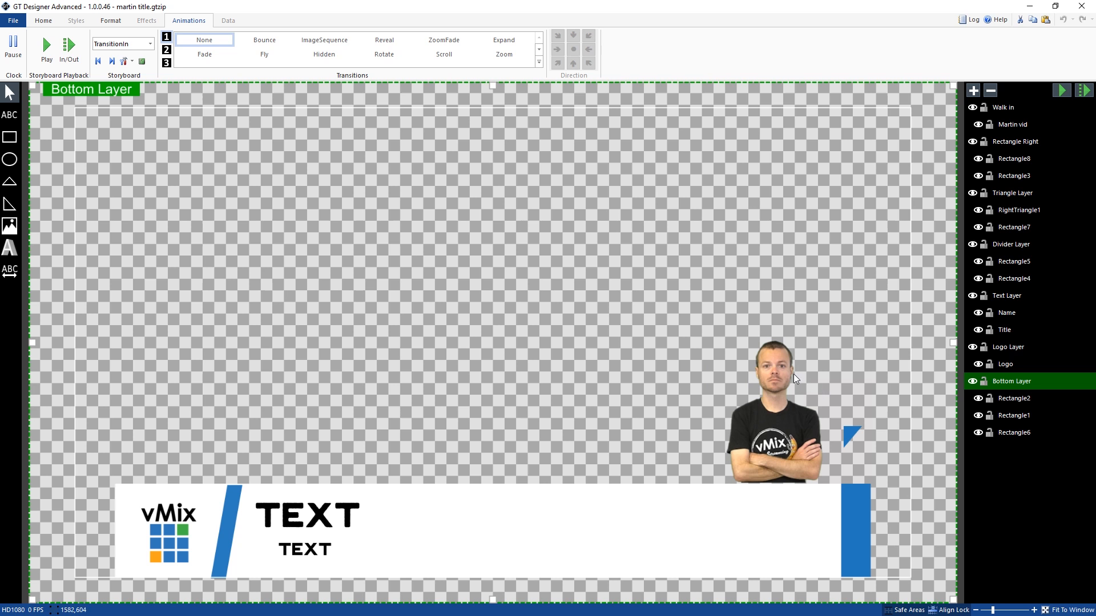
{"action": "left_click", "coordinate": [1003, 108]}
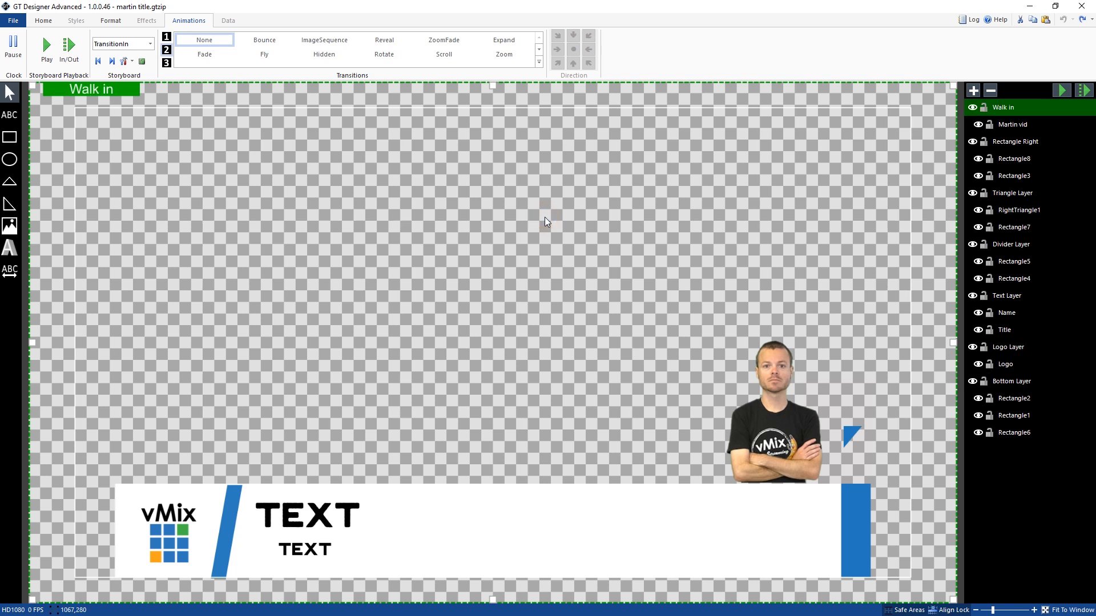
{"action": "mouse_move", "coordinate": [1018, 132]}
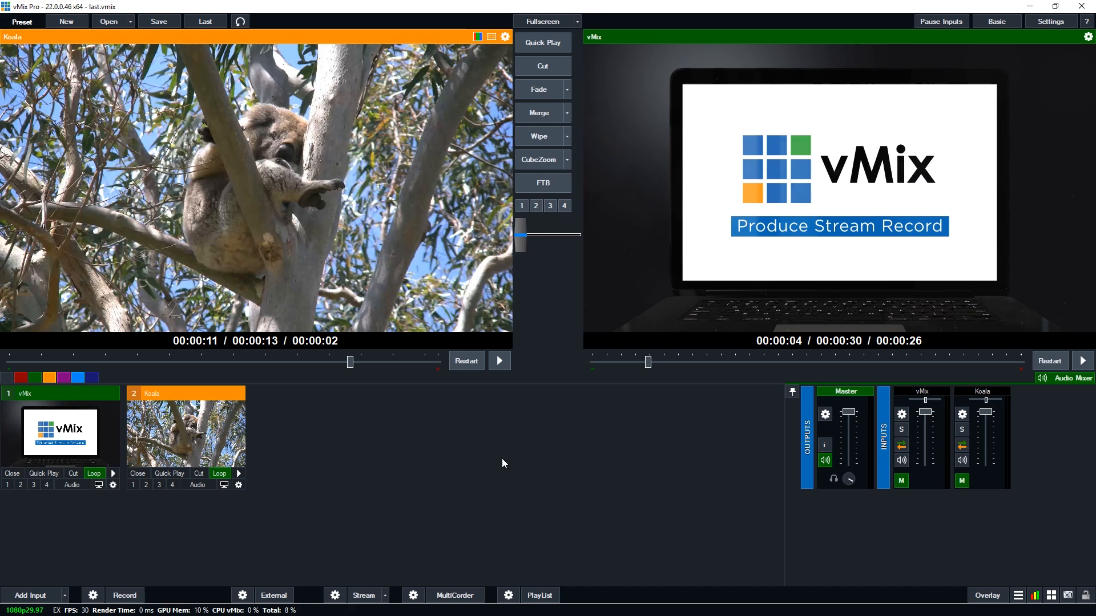
{"action": "mouse_move", "coordinate": [986, 586]}
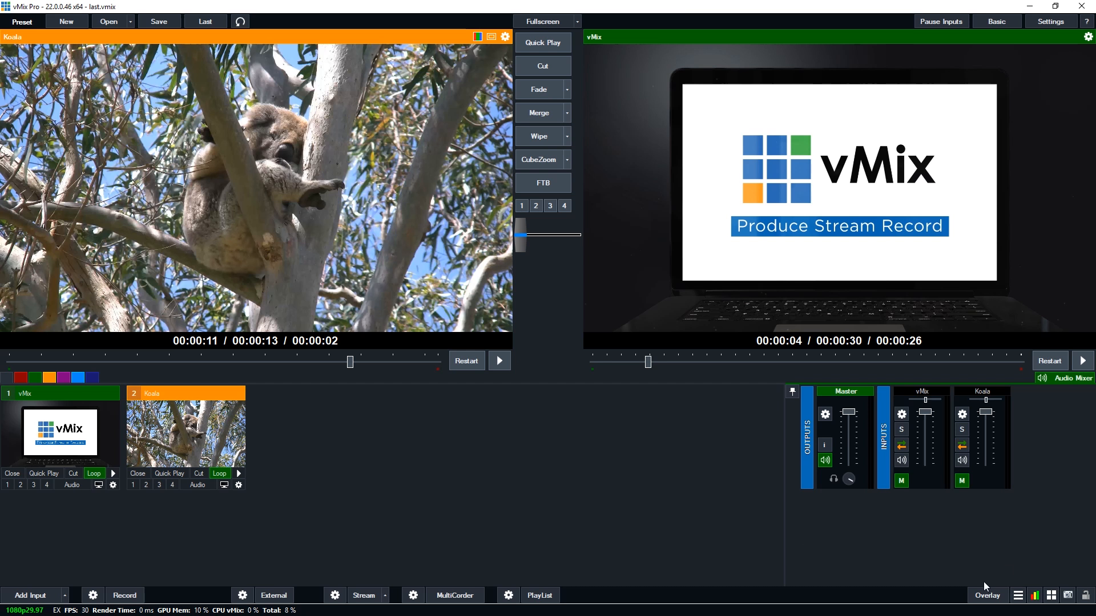
Step: Bring up vMix Video Tools with the task set to Create Image Sequence
{"action": "left_click", "coordinate": [1019, 596]}
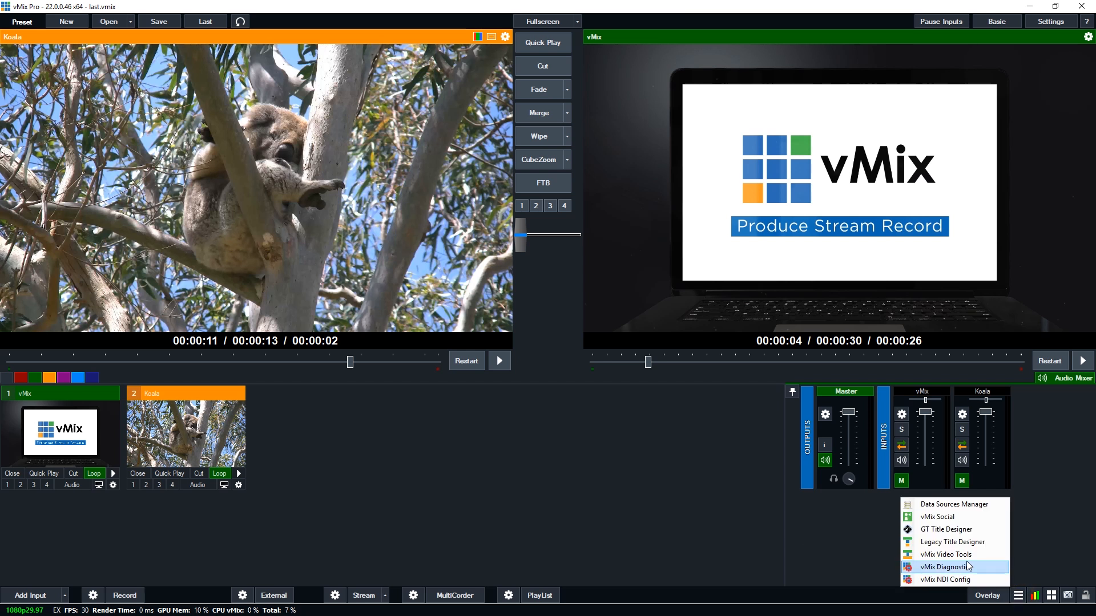
{"action": "left_click", "coordinate": [945, 554]}
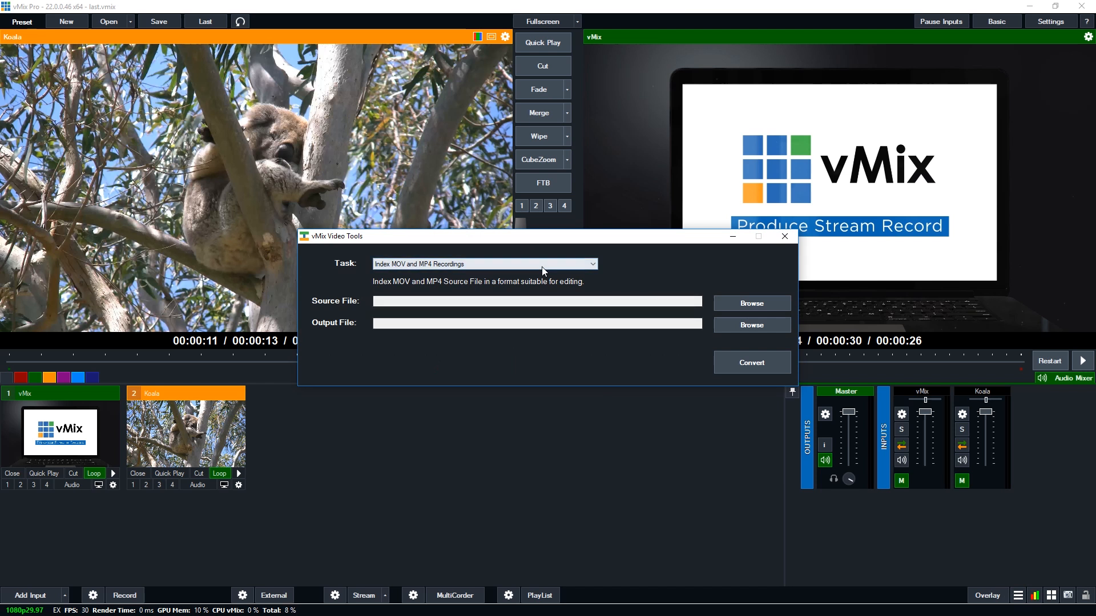
{"action": "mouse_move", "coordinate": [550, 269]}
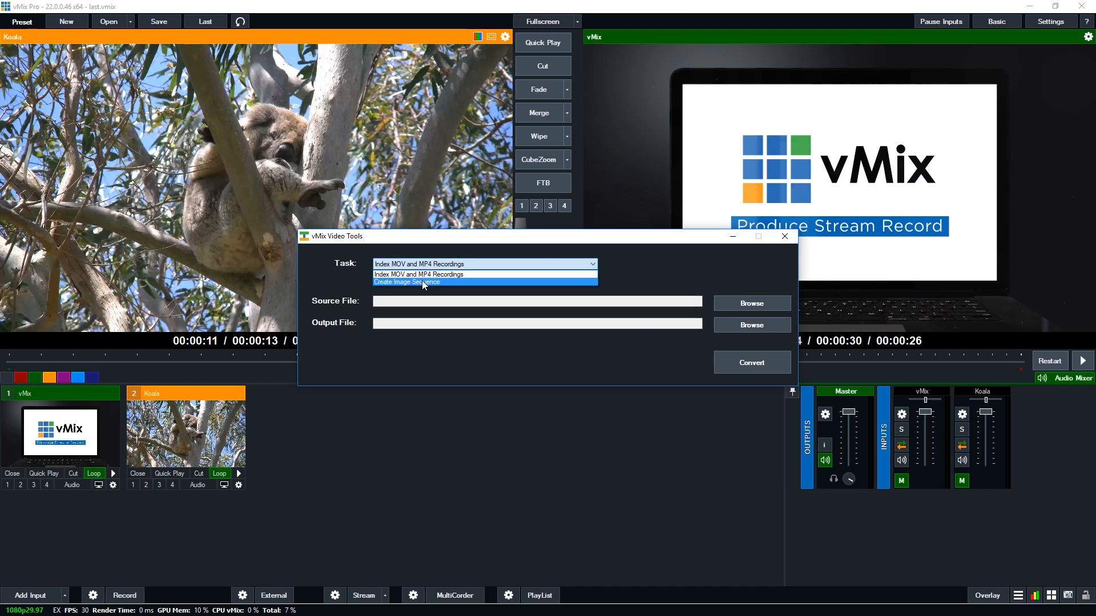
{"action": "left_click", "coordinate": [406, 282]}
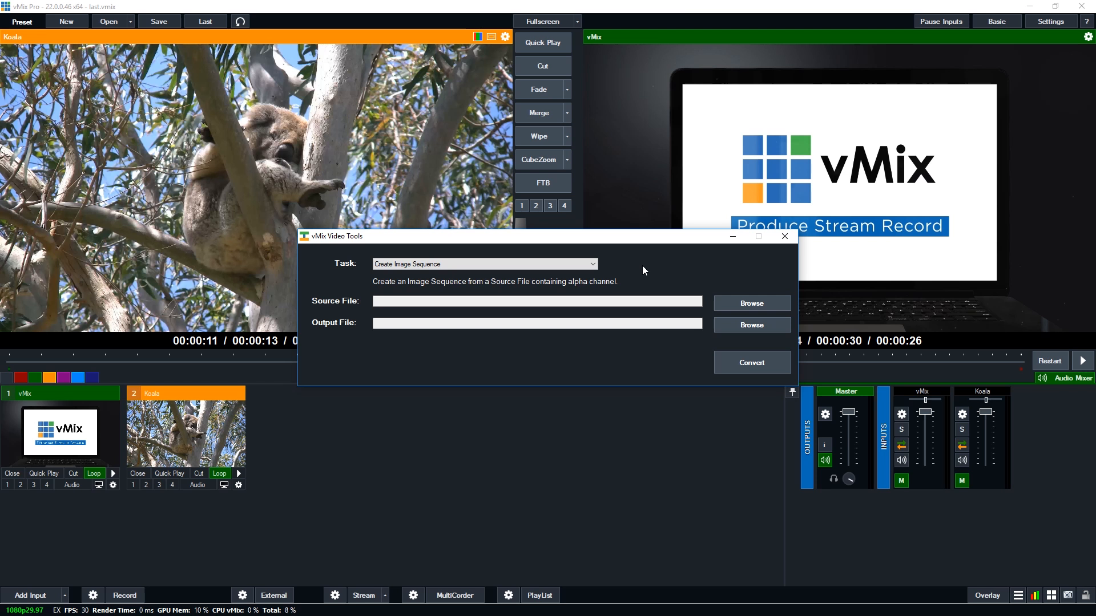
{"action": "mouse_move", "coordinate": [634, 271]}
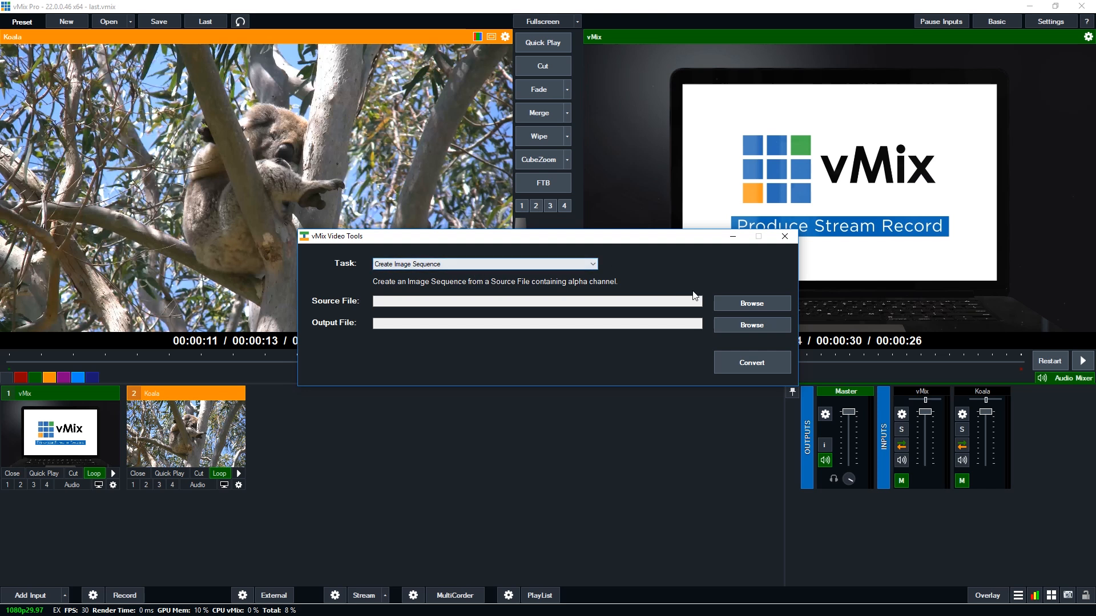
Step: Choose Crossover-Martin.mov as the source clip and start setting the PNG output path
{"action": "left_click", "coordinate": [751, 304]}
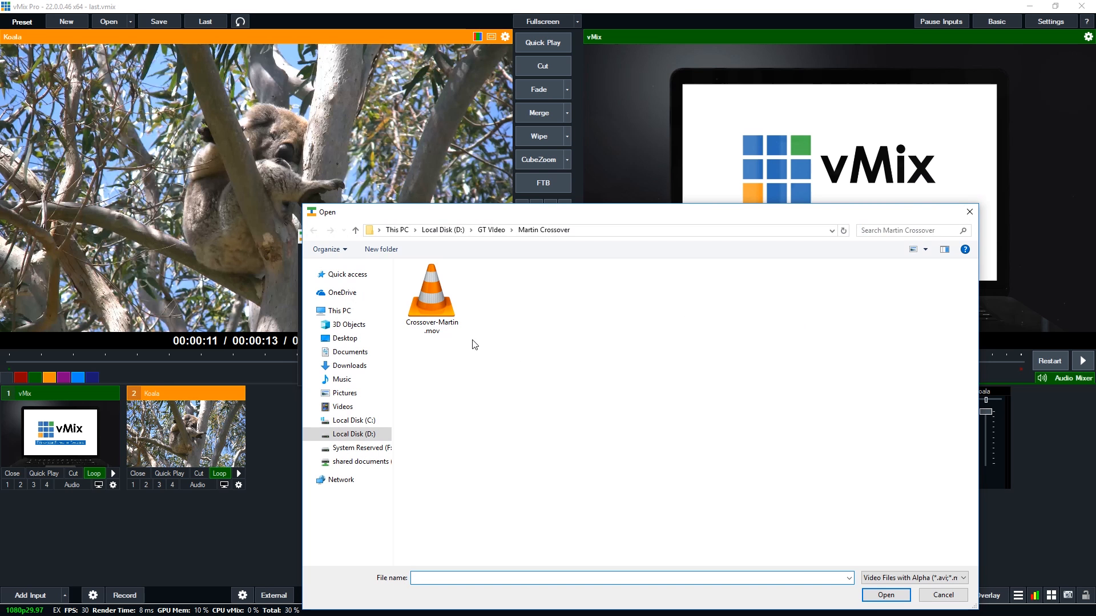
{"action": "left_click", "coordinate": [431, 293]}
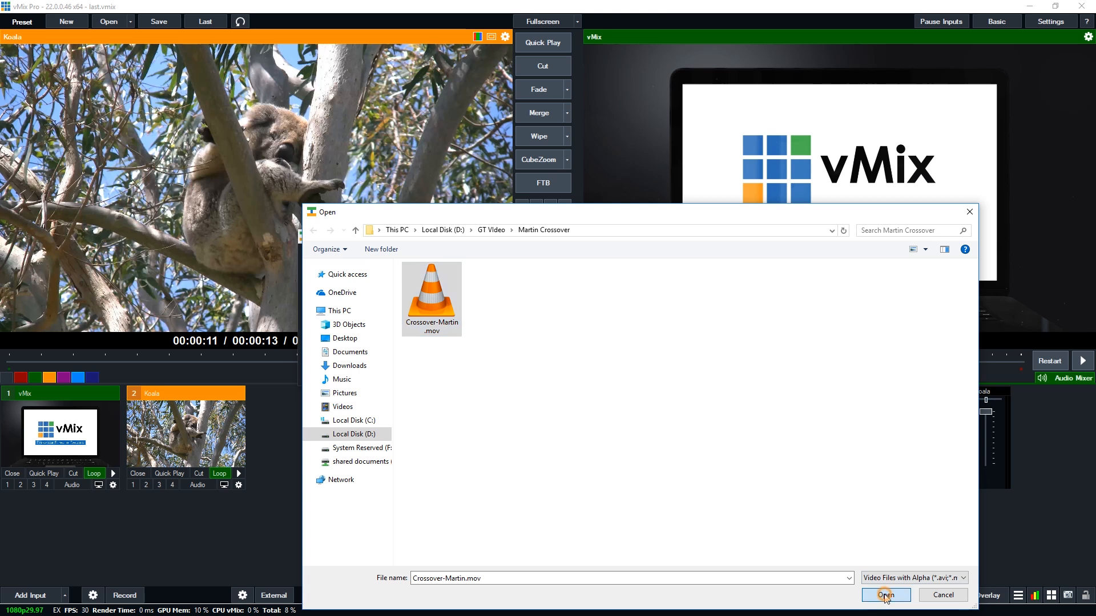
{"action": "left_click", "coordinate": [885, 596]}
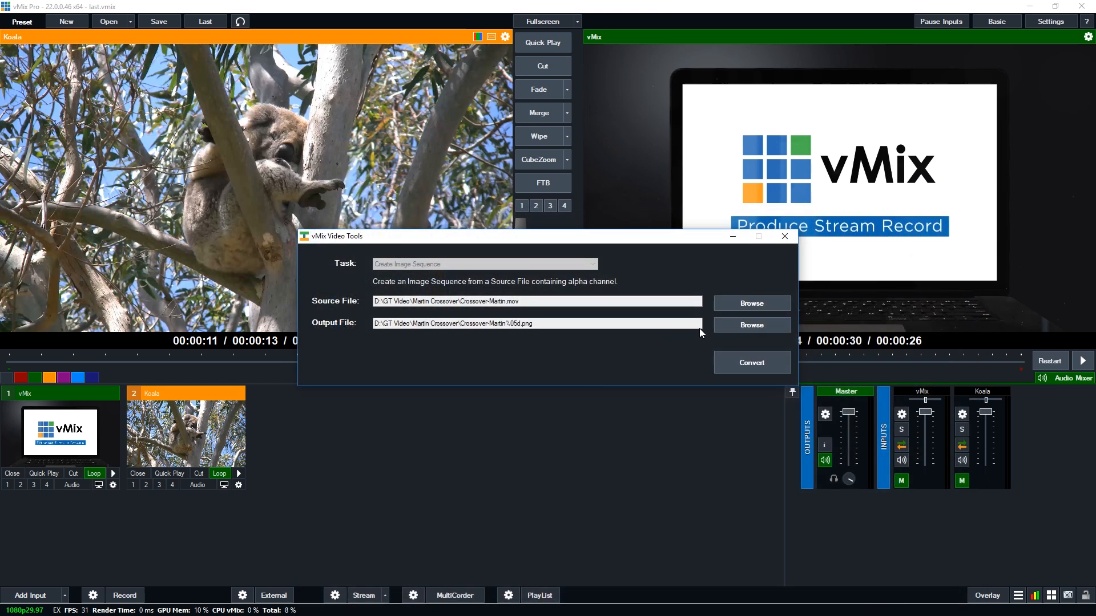
{"action": "left_click", "coordinate": [751, 324]}
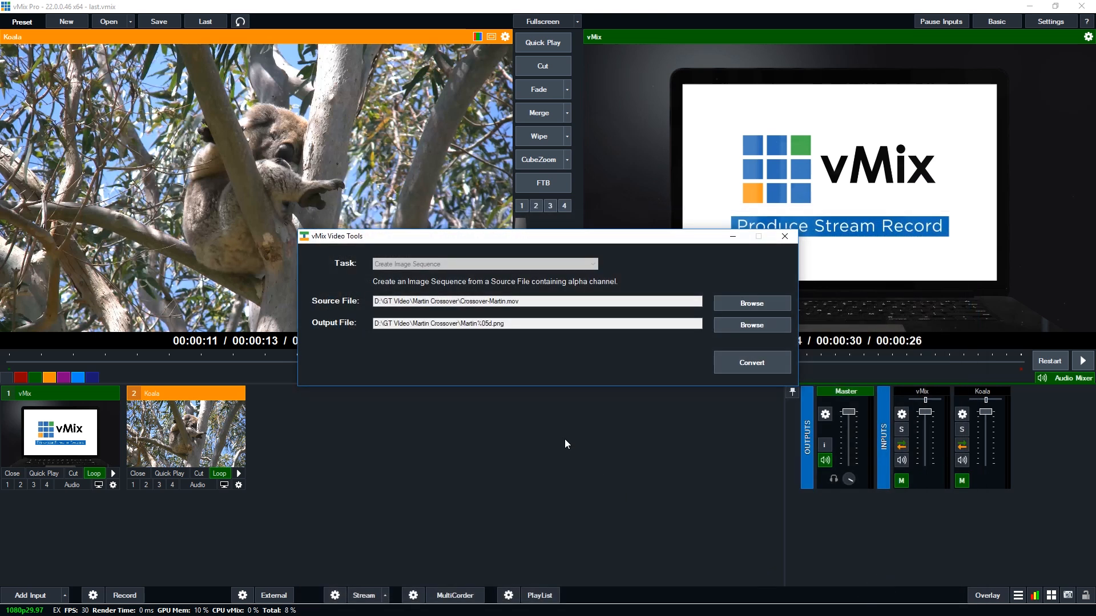
Step: Set the output location to the Martin Crossover folder inside GT Video
{"action": "left_click", "coordinate": [751, 324]}
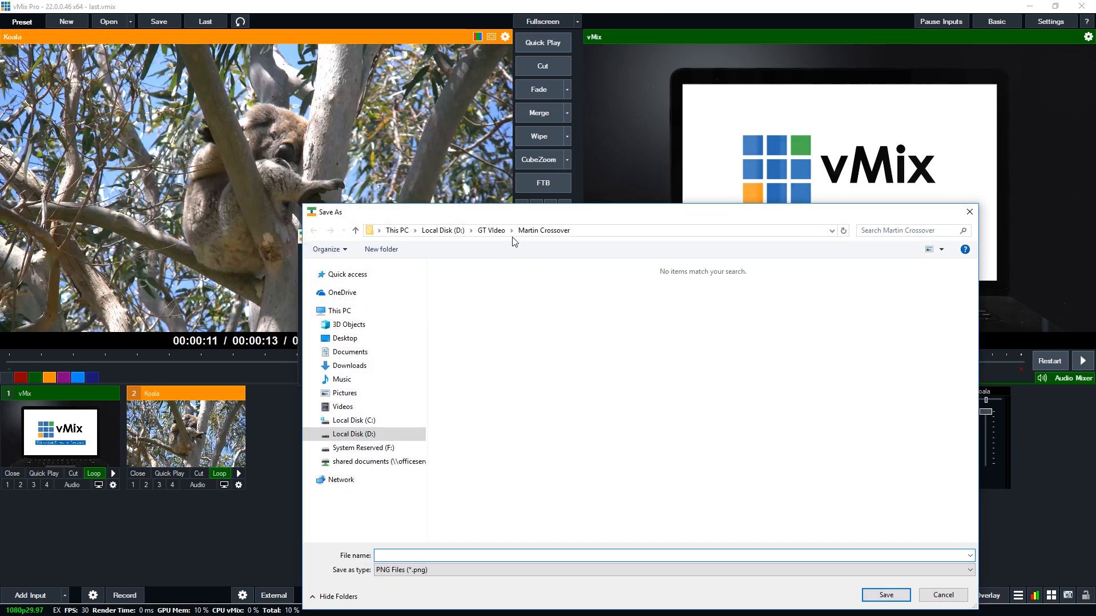
{"action": "left_click", "coordinate": [491, 231]}
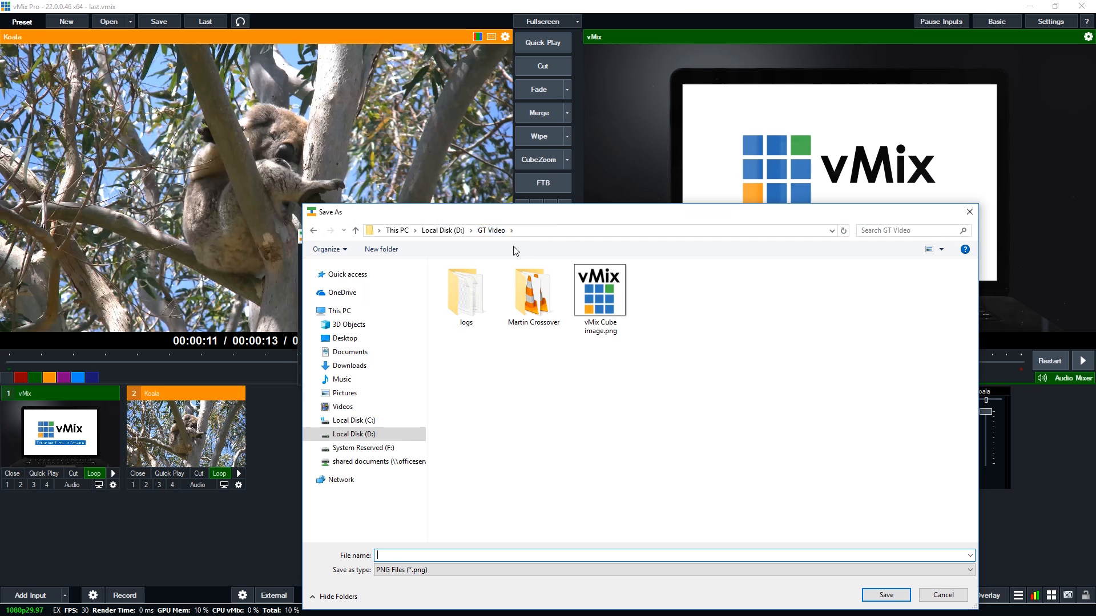
{"action": "double_click", "coordinate": [534, 290]}
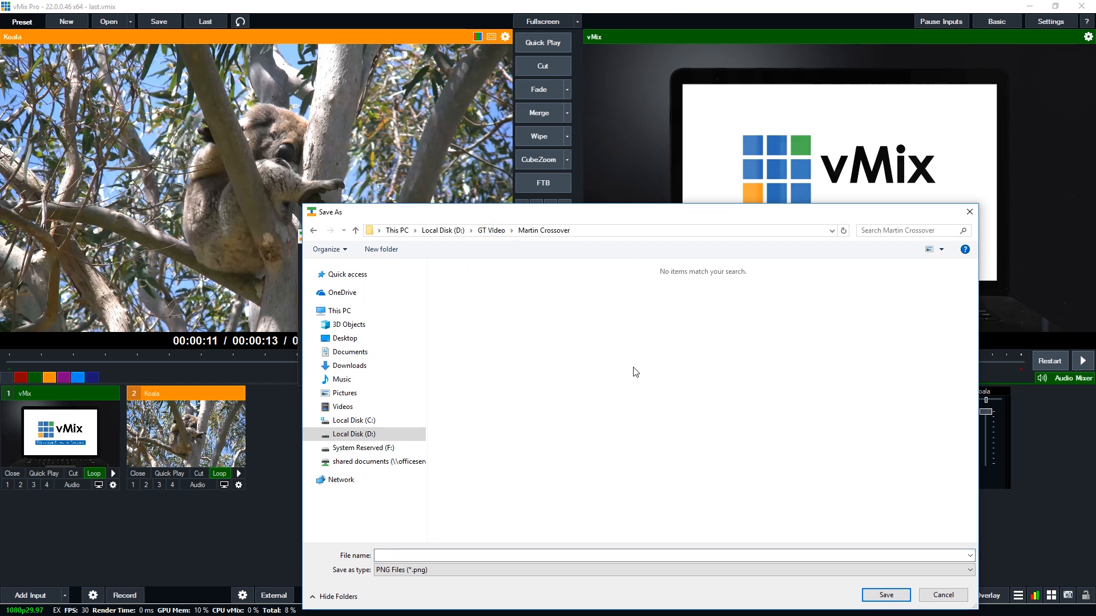
{"action": "mouse_move", "coordinate": [624, 362]}
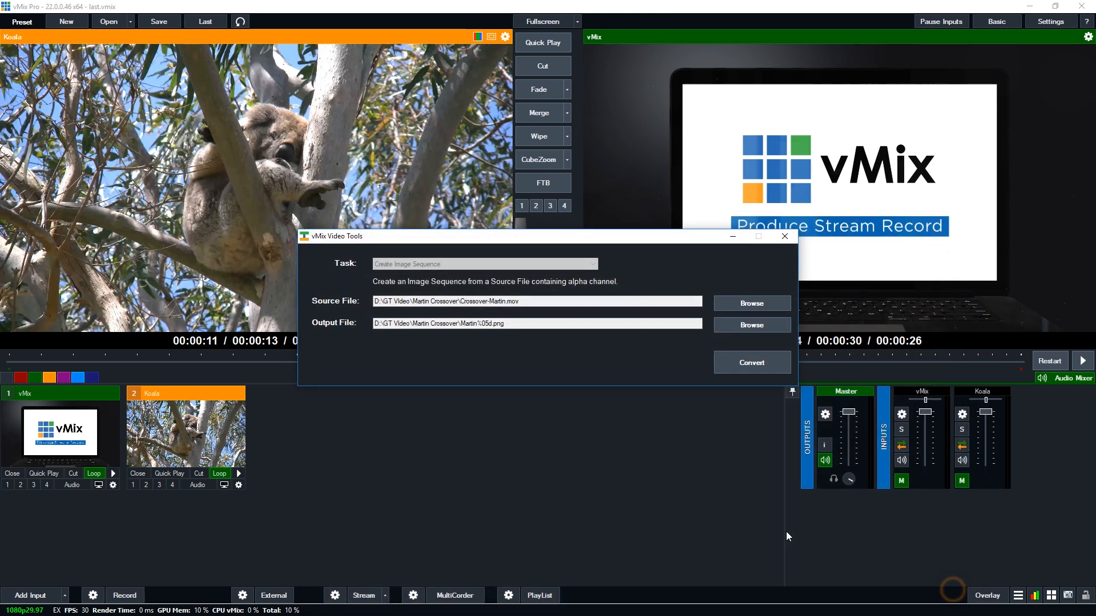
{"action": "mouse_move", "coordinate": [546, 356]}
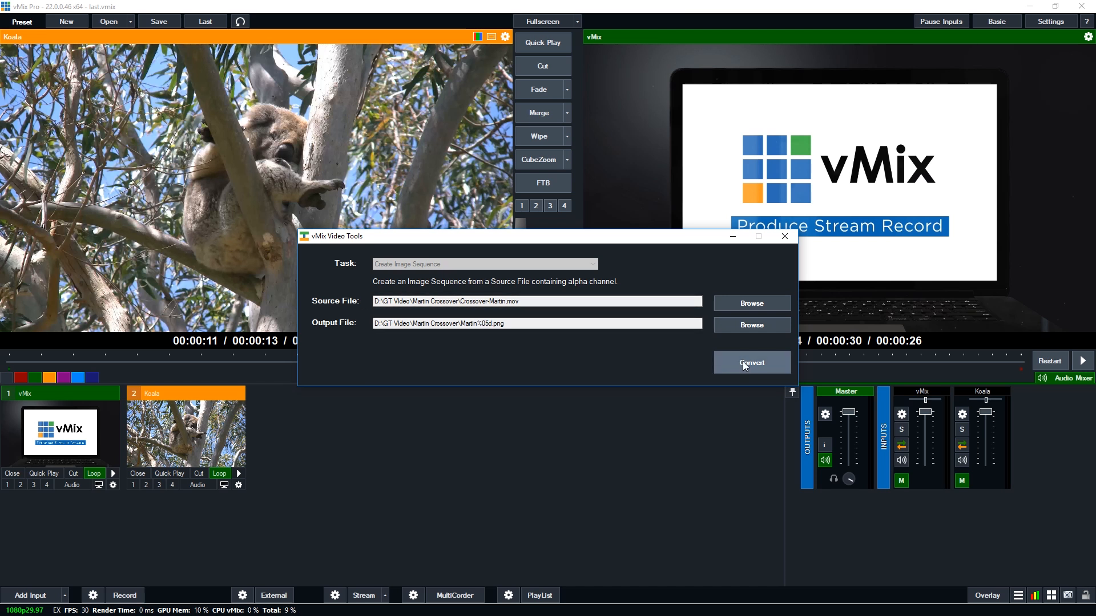
Step: Convert the clip into the PNG image sequence and return to GT Designer
{"action": "left_click", "coordinate": [751, 363]}
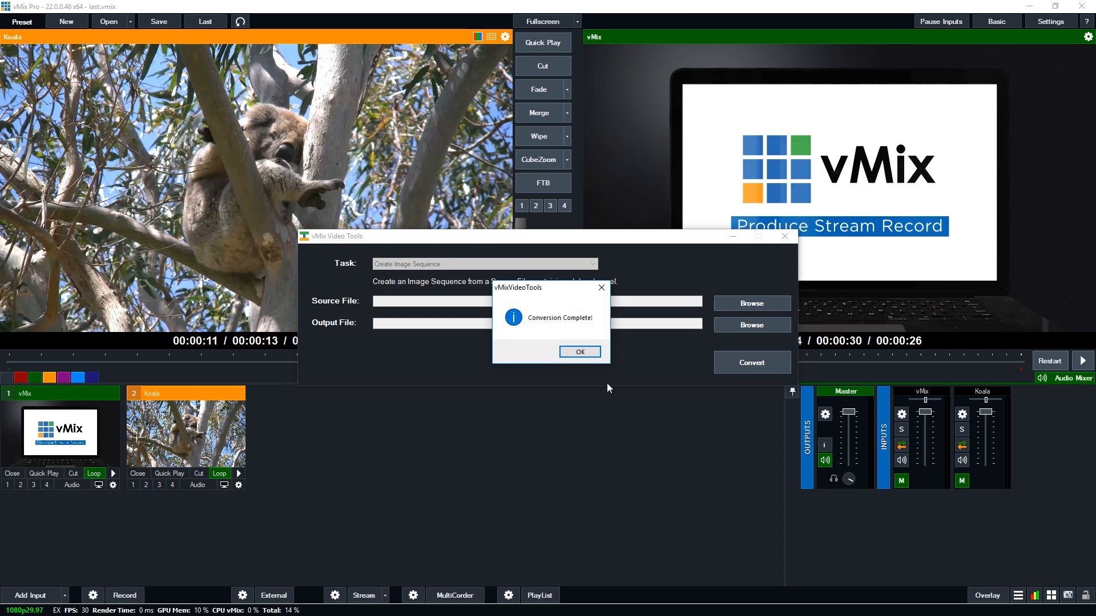
{"action": "left_click", "coordinate": [580, 352]}
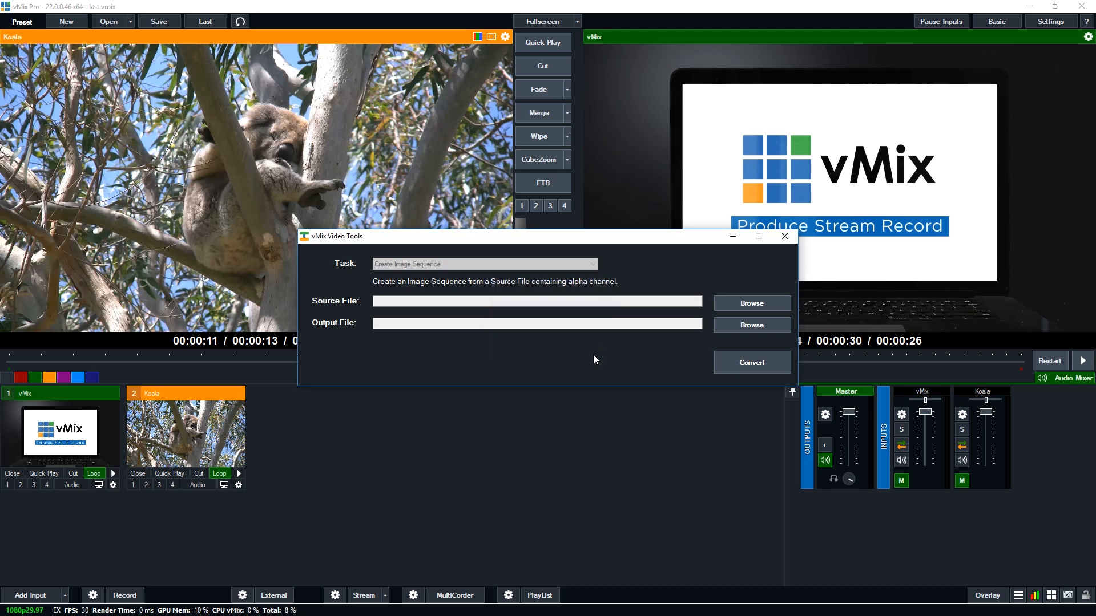
{"action": "left_click", "coordinate": [785, 236]}
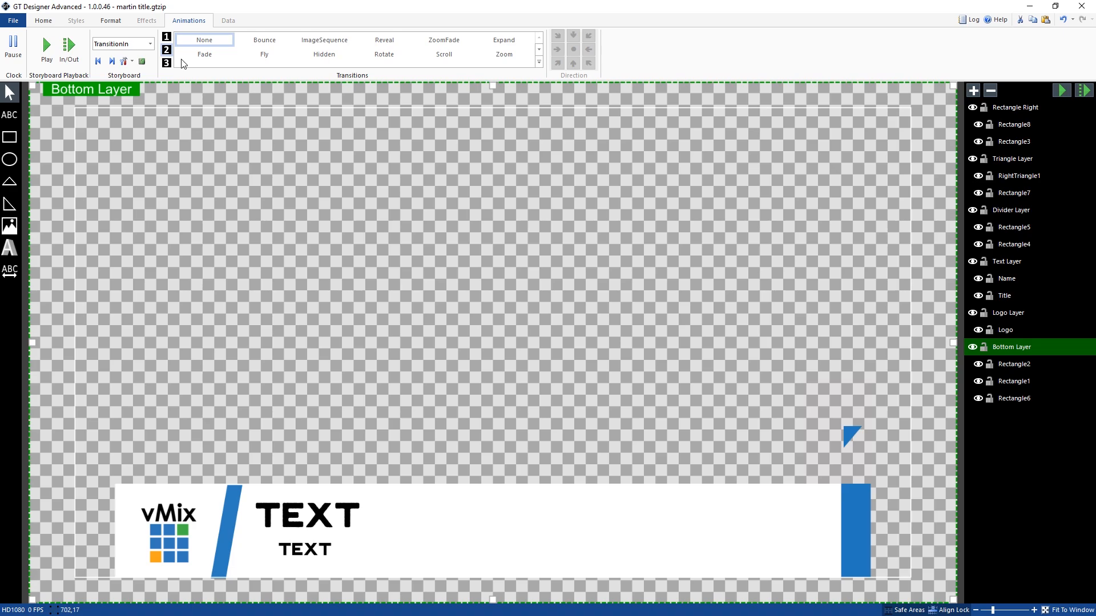
{"action": "mouse_move", "coordinate": [523, 157]}
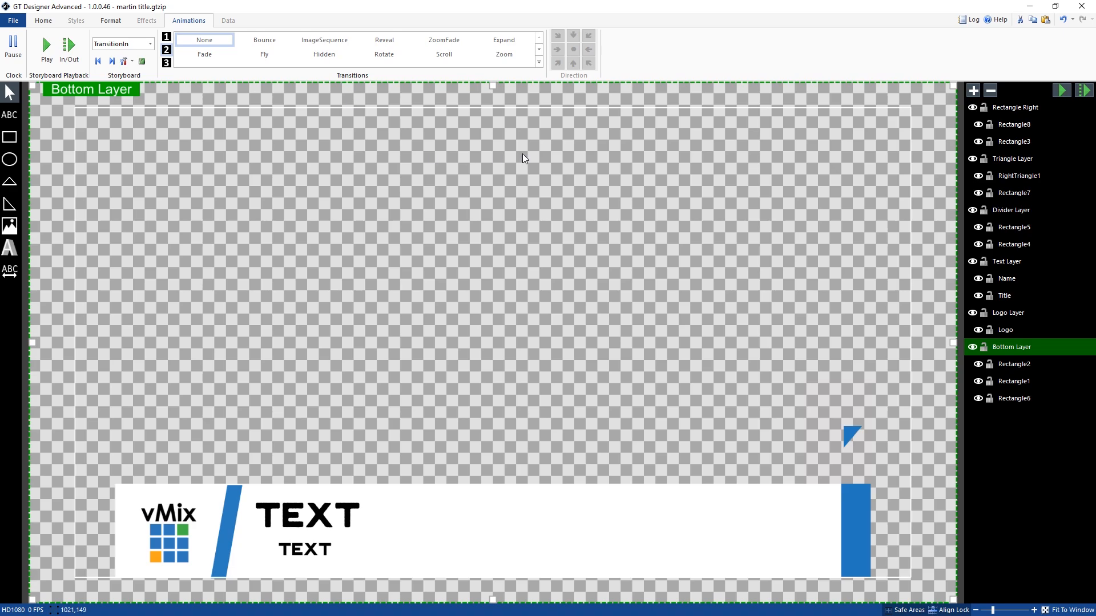
{"action": "mouse_move", "coordinate": [486, 164]}
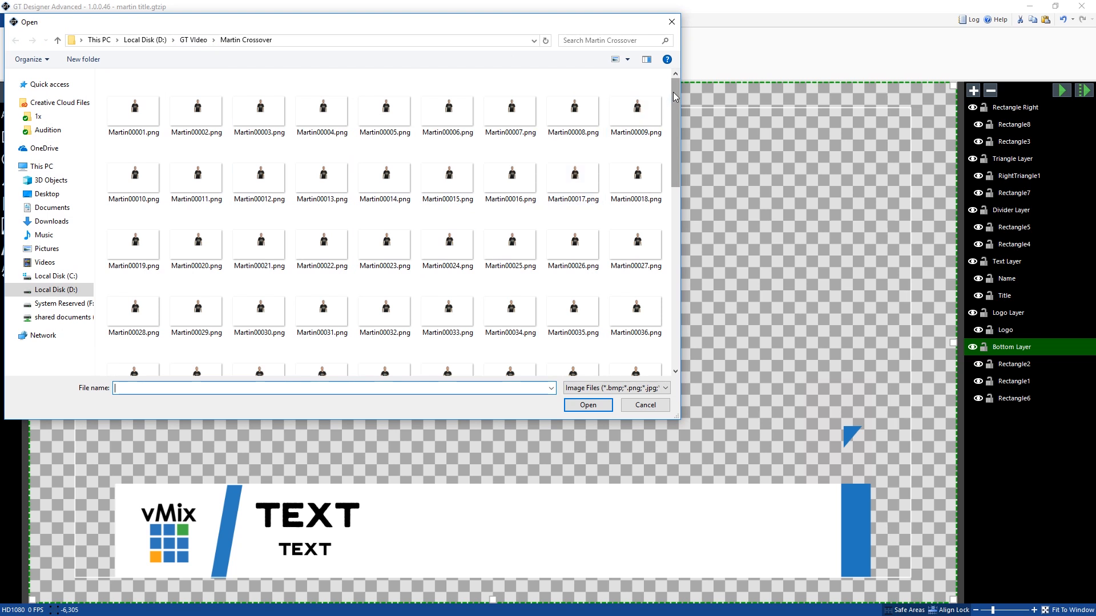
Step: Place Martin00001.png from the Martin Crossover folder on the Bottom Layer as Image1 and select it
{"action": "scroll", "scroll_direction": "down", "scroll_amount": 3}
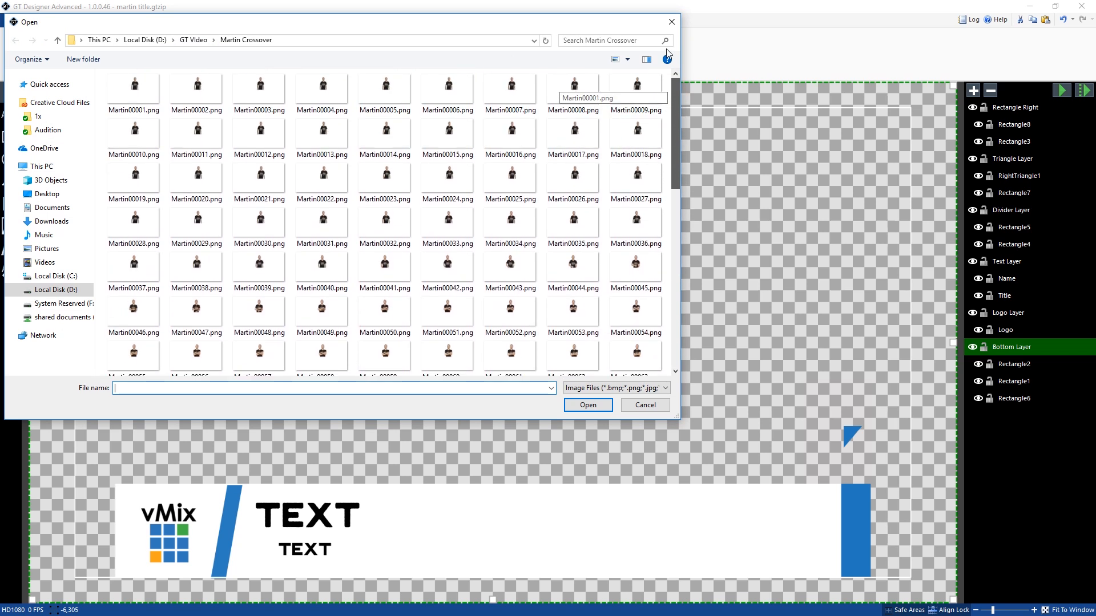
{"action": "left_click", "coordinate": [195, 89]}
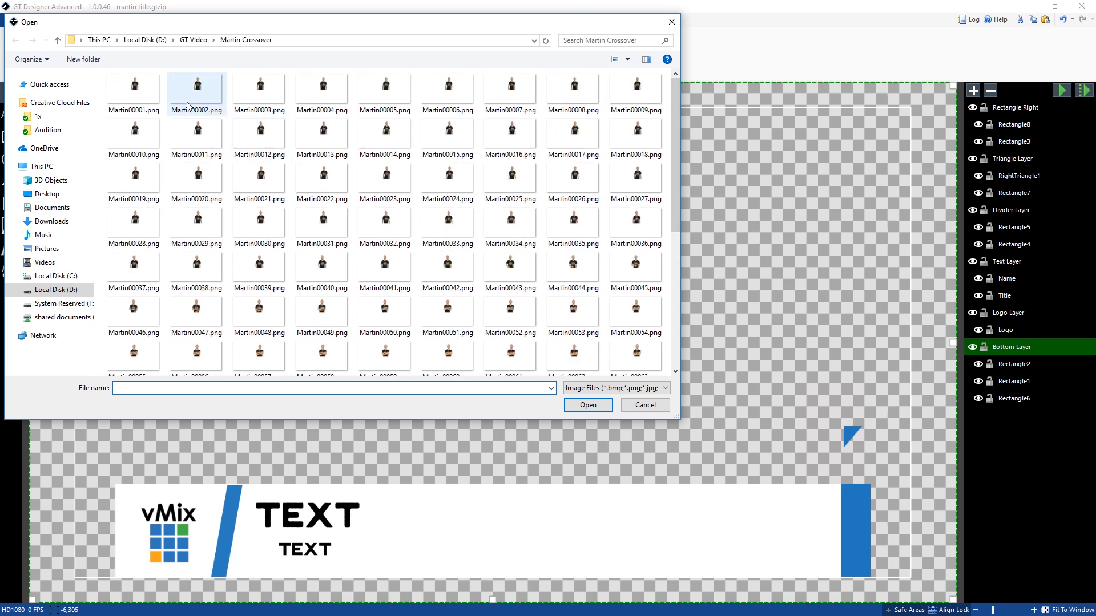
{"action": "left_click", "coordinate": [133, 90]}
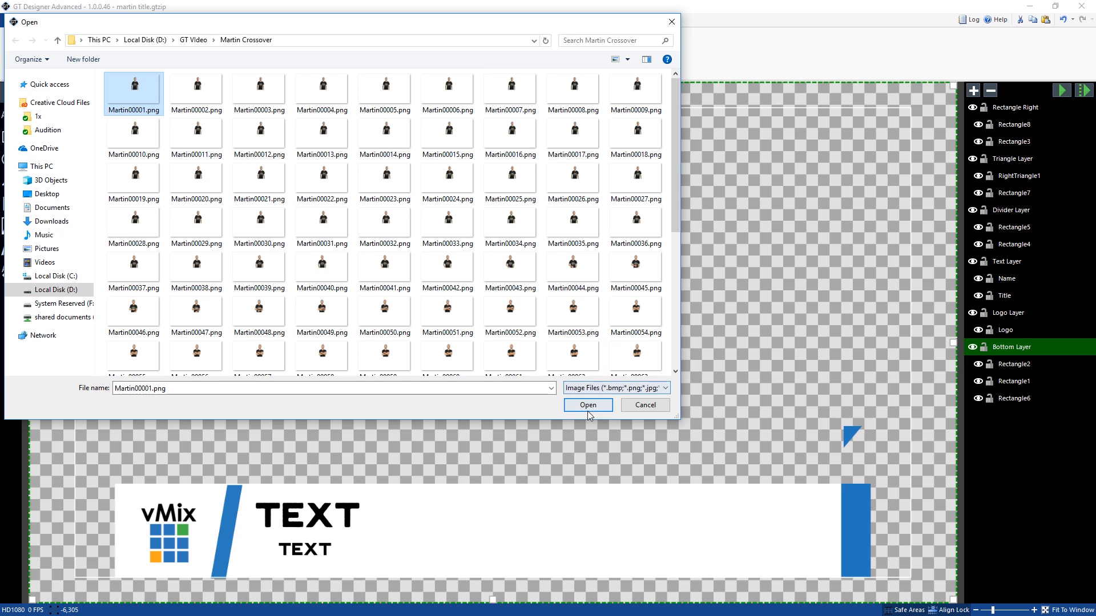
{"action": "left_click", "coordinate": [588, 404]}
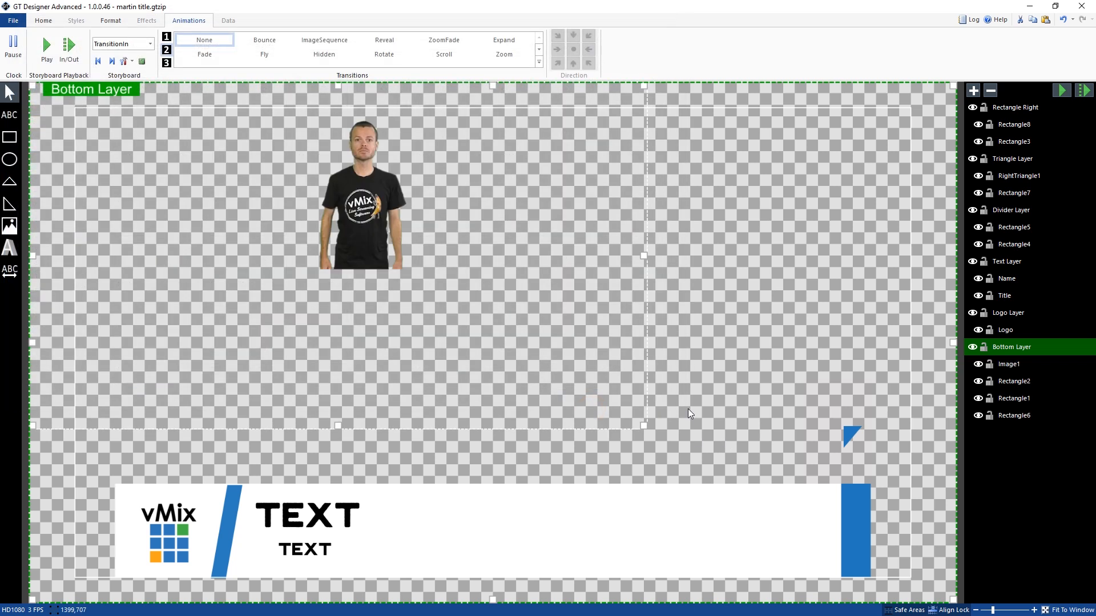
{"action": "left_click", "coordinate": [1009, 364]}
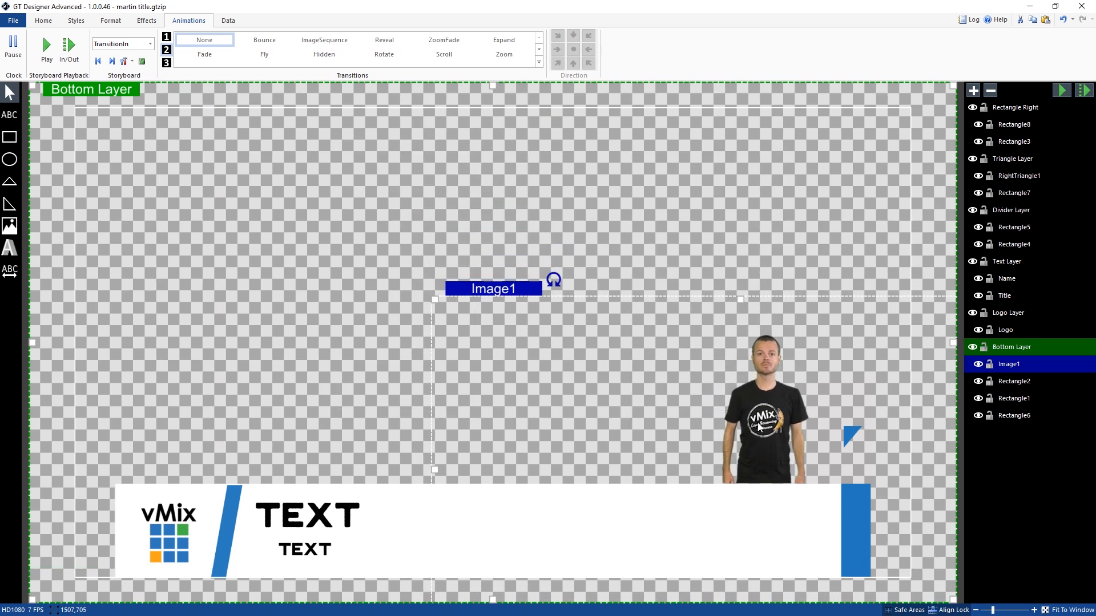
{"action": "mouse_move", "coordinate": [811, 526]}
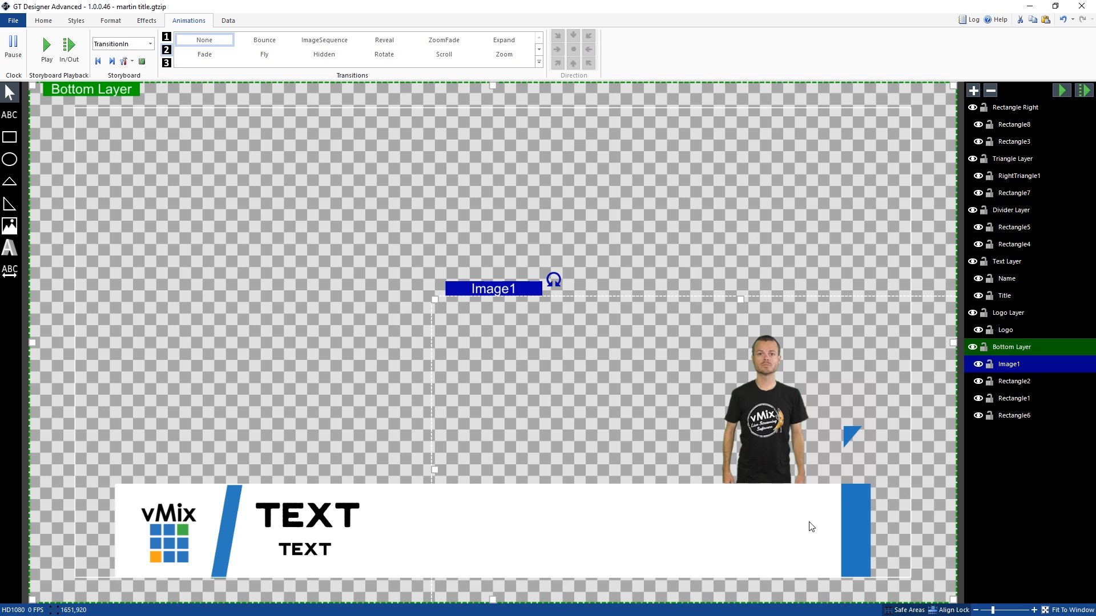
{"action": "mouse_move", "coordinate": [796, 404]}
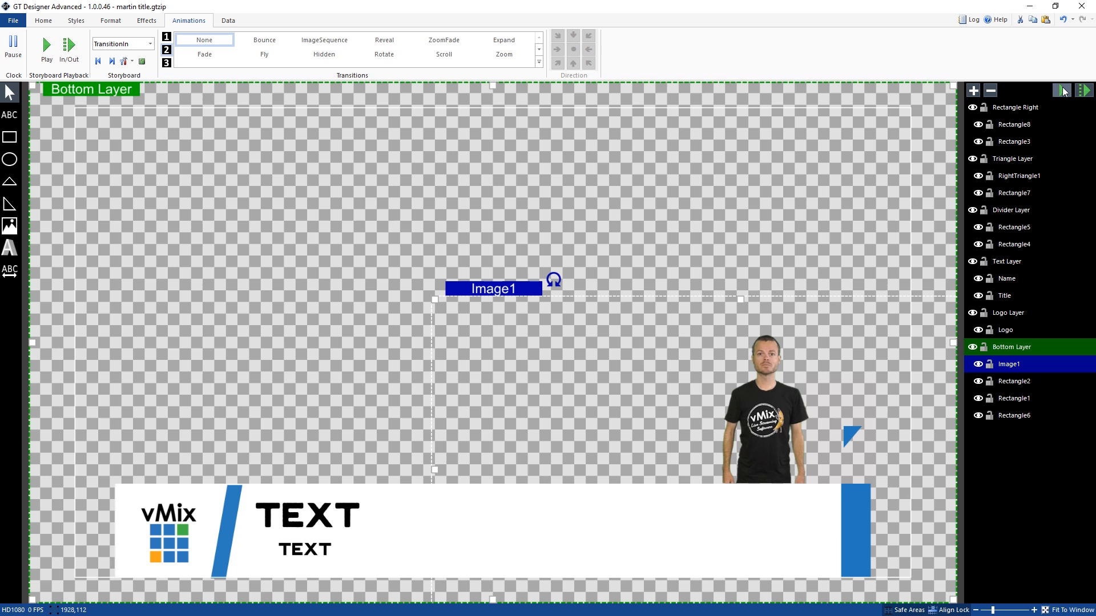
Step: Preview the title animation with the presenter image, then stop it
{"action": "left_click", "coordinate": [48, 44]}
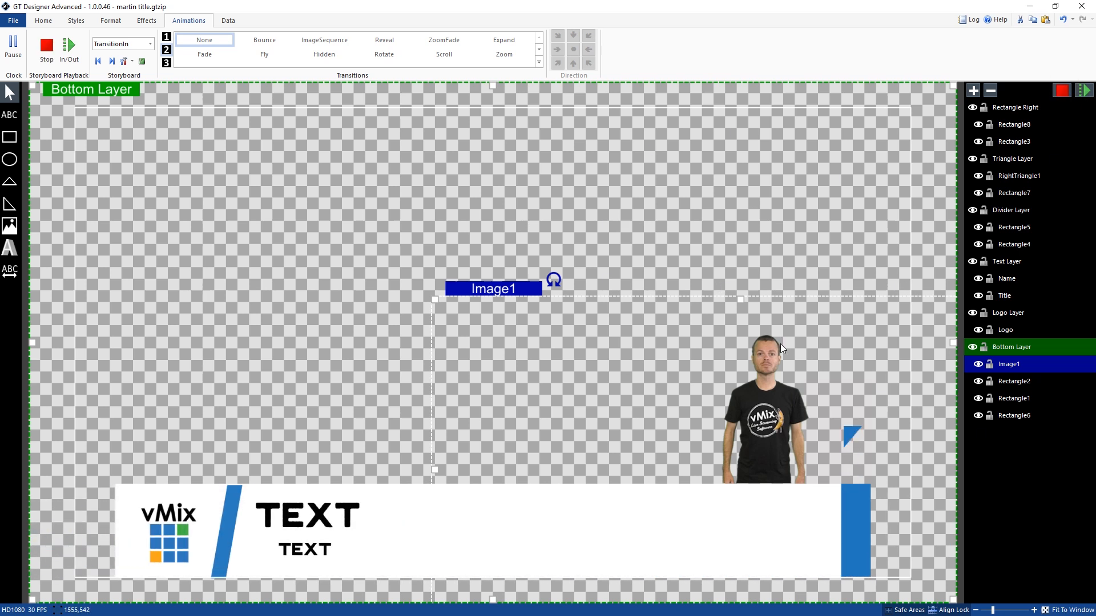
{"action": "left_click", "coordinate": [47, 44]}
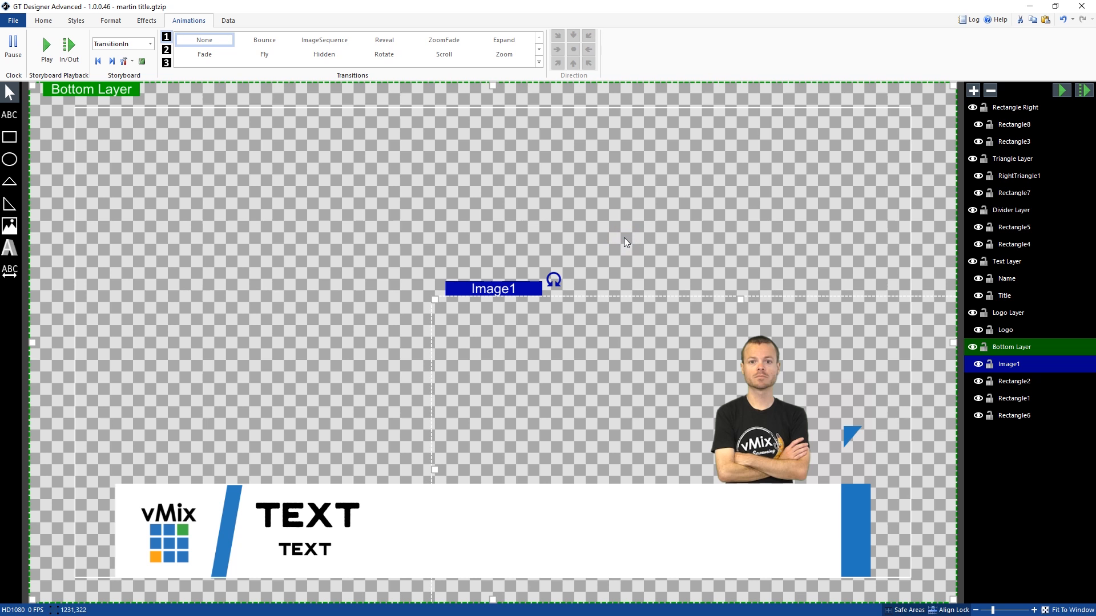
{"action": "mouse_move", "coordinate": [768, 365]}
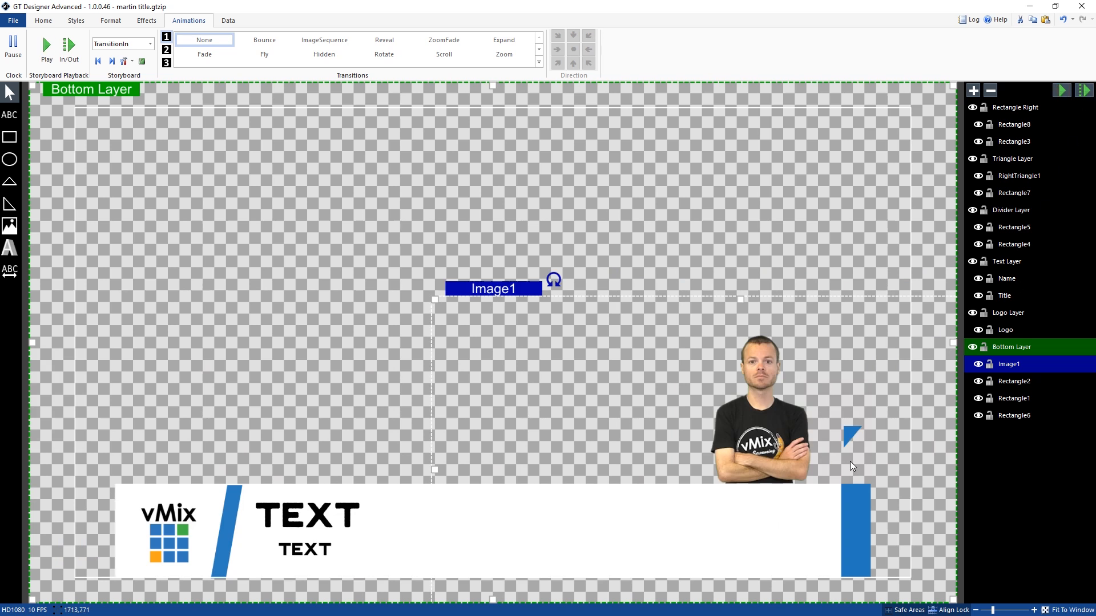
{"action": "mouse_move", "coordinate": [662, 367]}
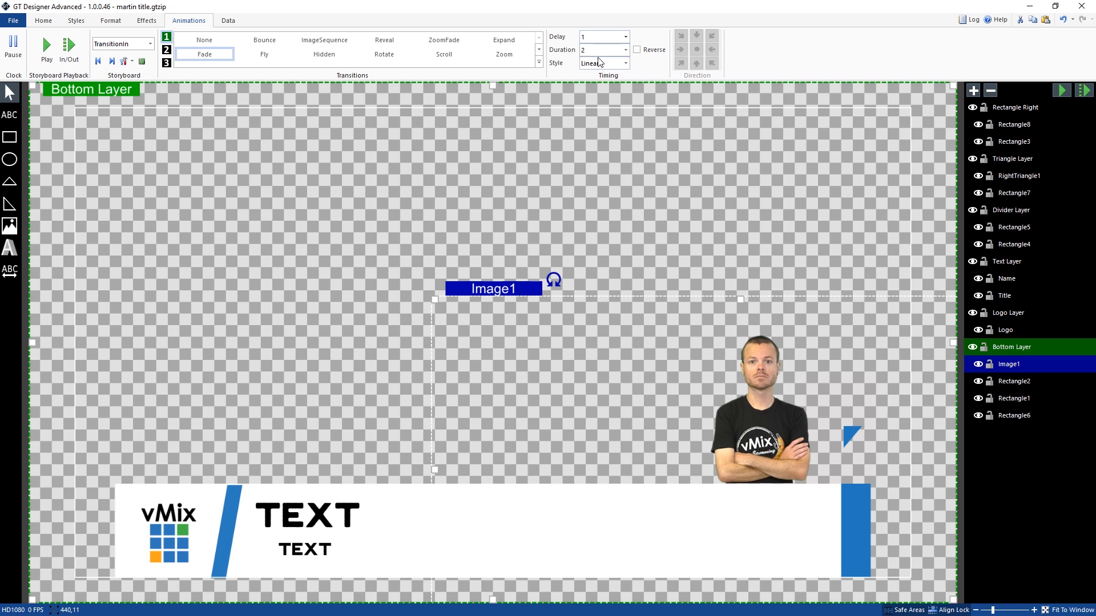
Step: Enter .2 into the transition Duration box for the presenter image
{"action": "left_click", "coordinate": [595, 50]}
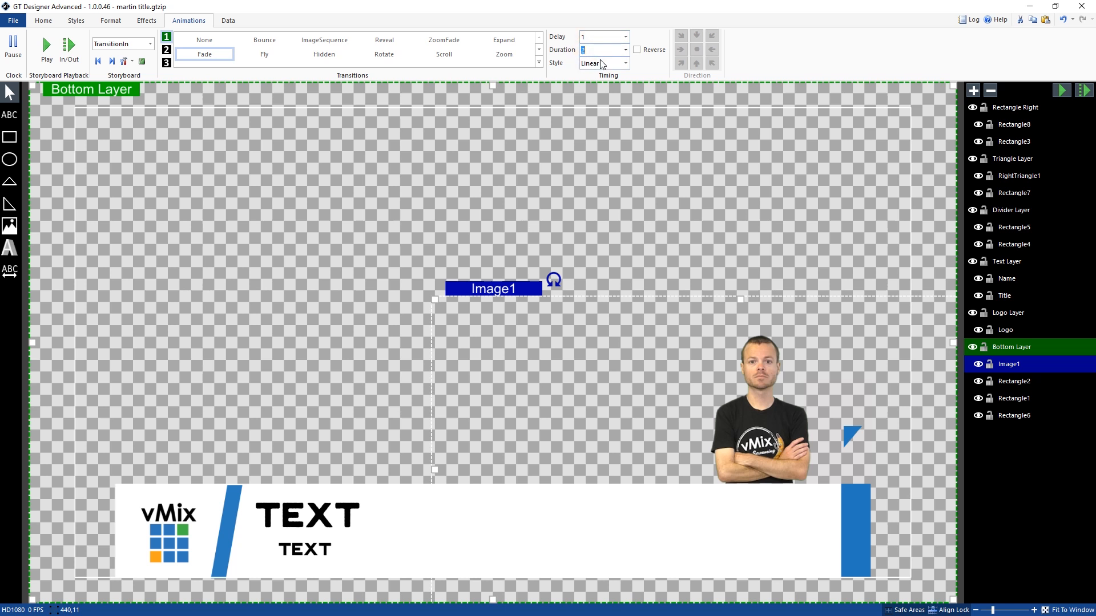
{"action": "type", "text": ".2"}
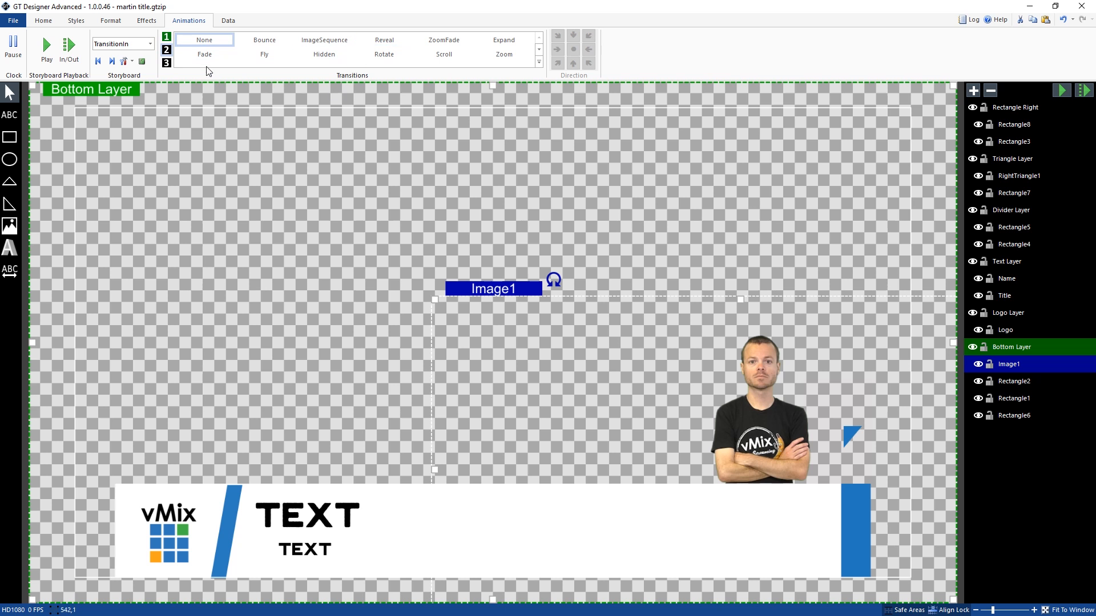
{"action": "mouse_move", "coordinate": [322, 41]}
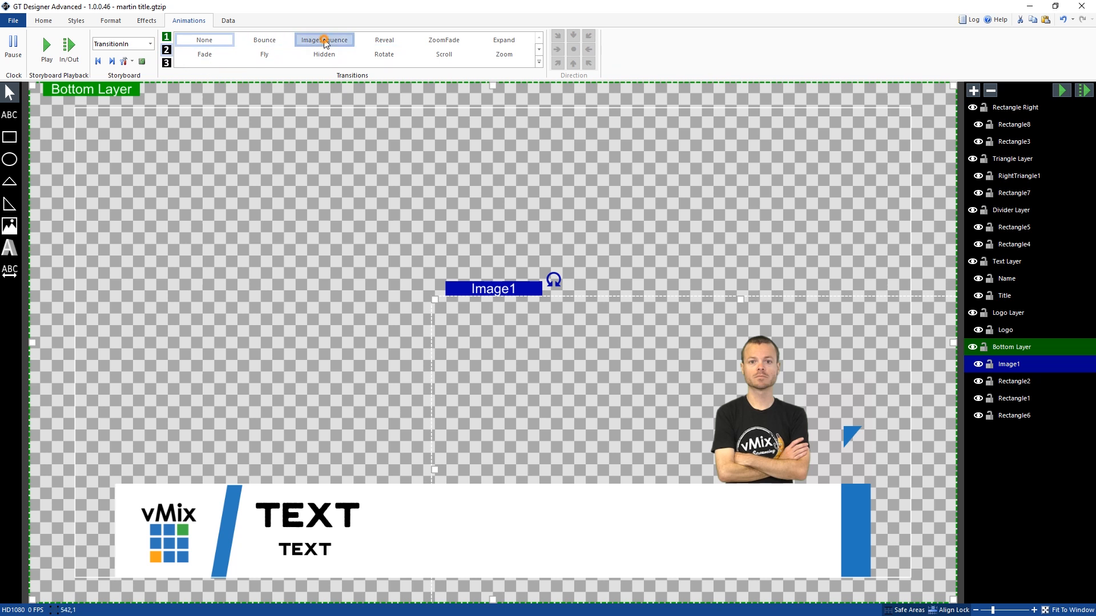
Step: Give Image1 an ImageSequence entrance with duration 2.5 and apply it
{"action": "left_click", "coordinate": [324, 38]}
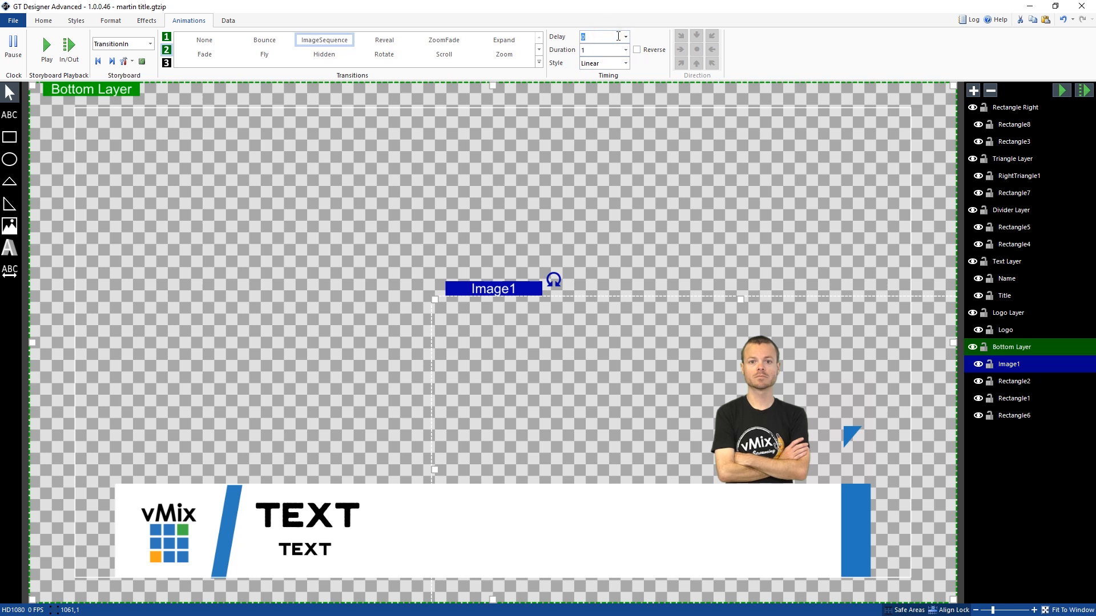
{"action": "left_click", "coordinate": [602, 49]}
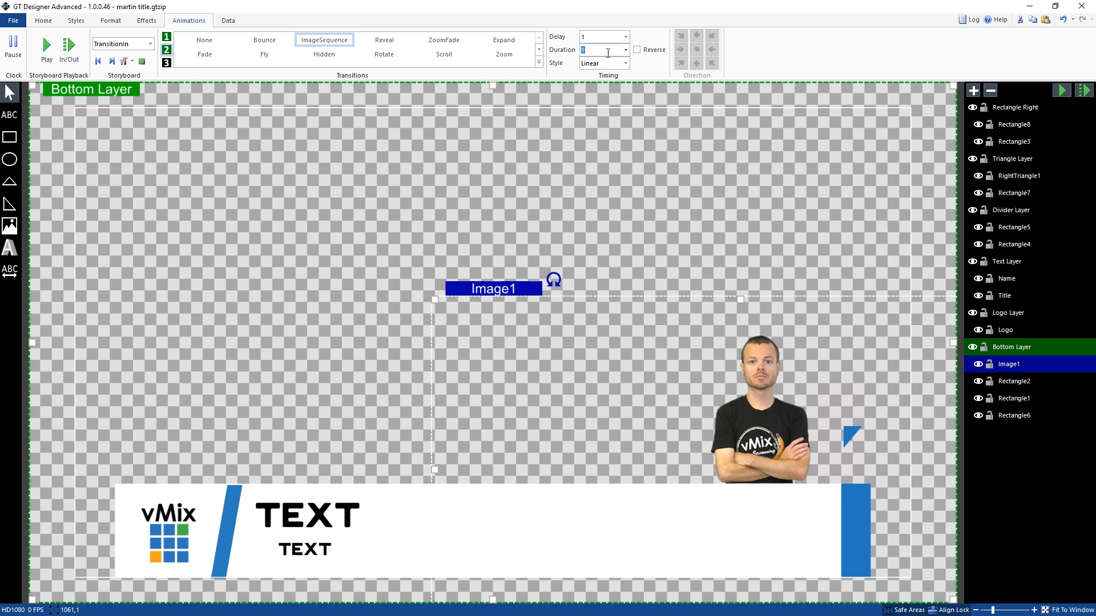
{"action": "type", "text": "2.5"}
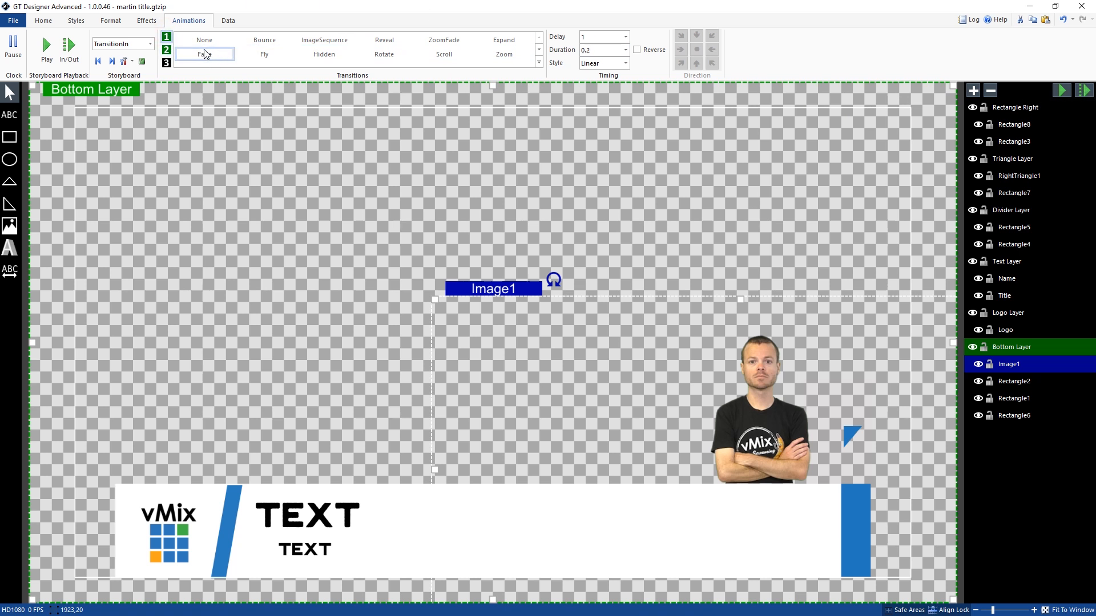
{"action": "mouse_move", "coordinate": [198, 55]}
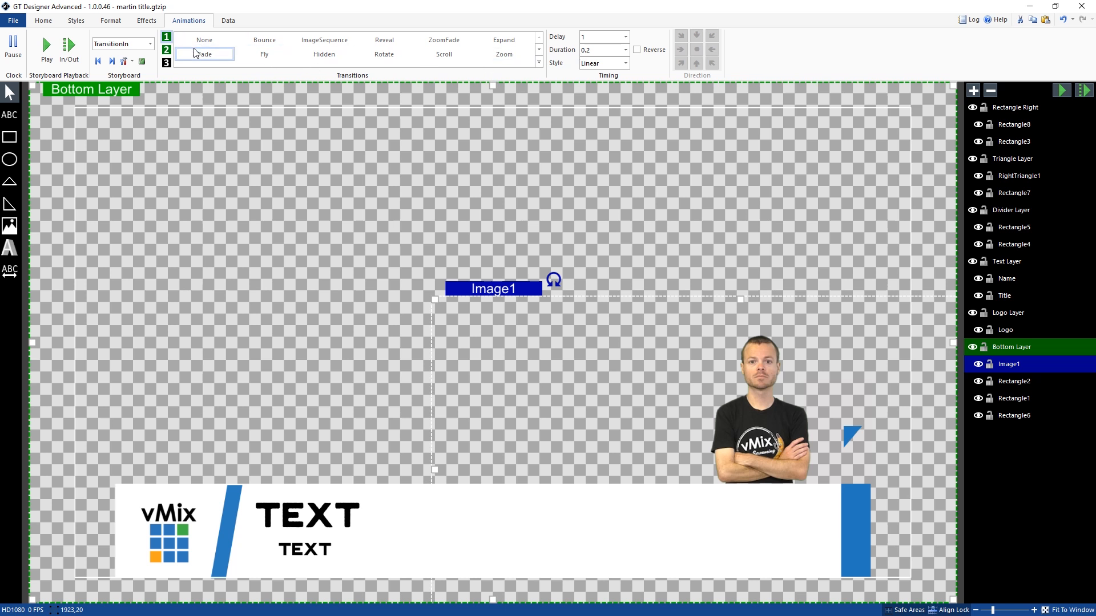
{"action": "left_click", "coordinate": [324, 39]}
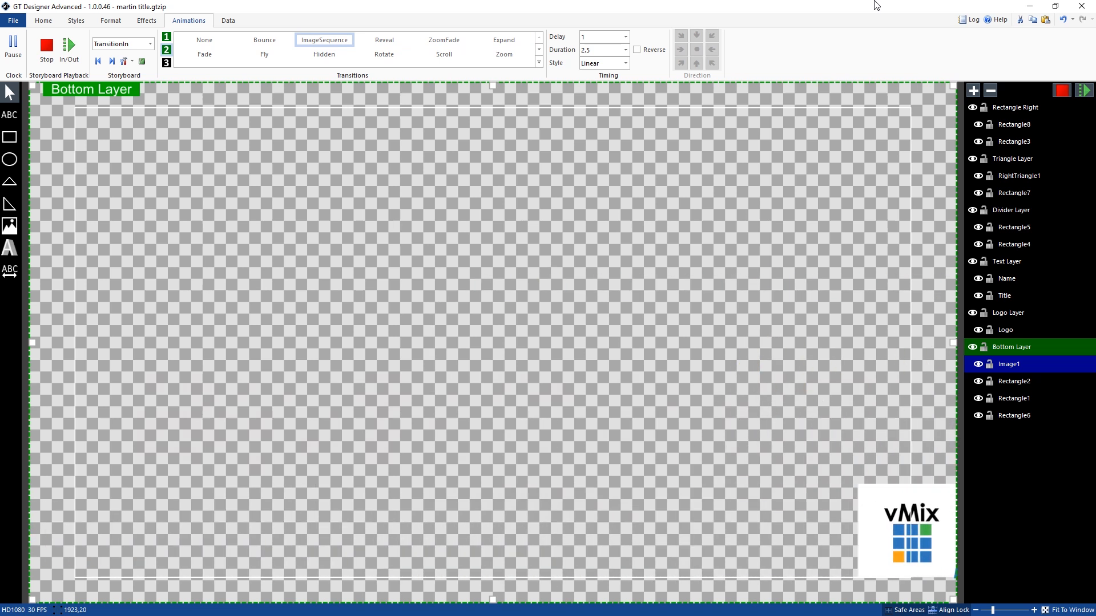
Step: Stop the preview and select Image1's second TransitionIn step, still set to None
{"action": "left_click", "coordinate": [45, 46]}
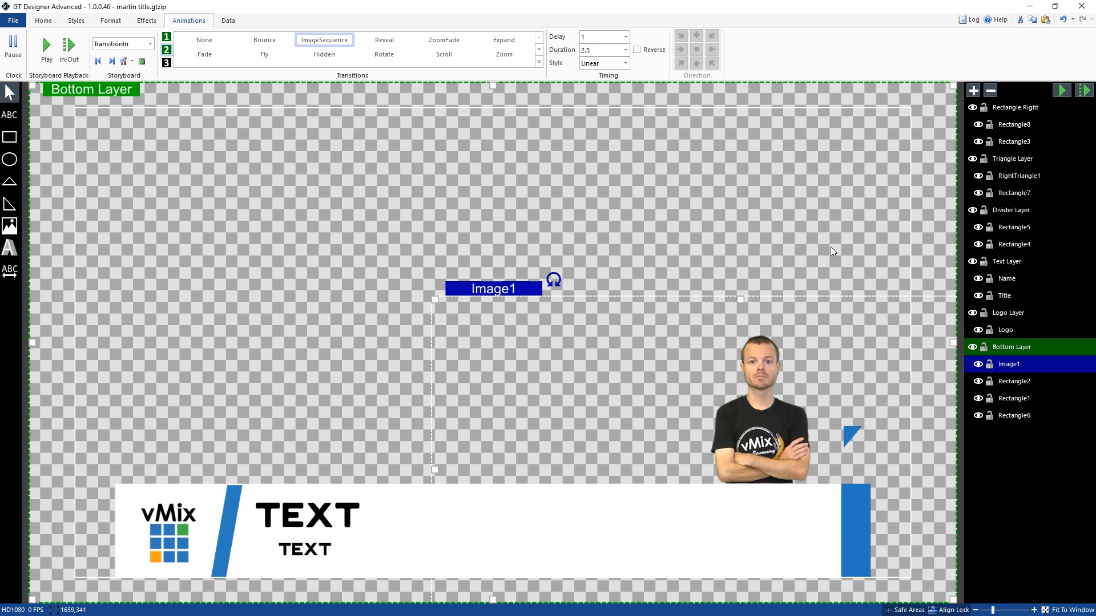
{"action": "mouse_move", "coordinate": [693, 123]}
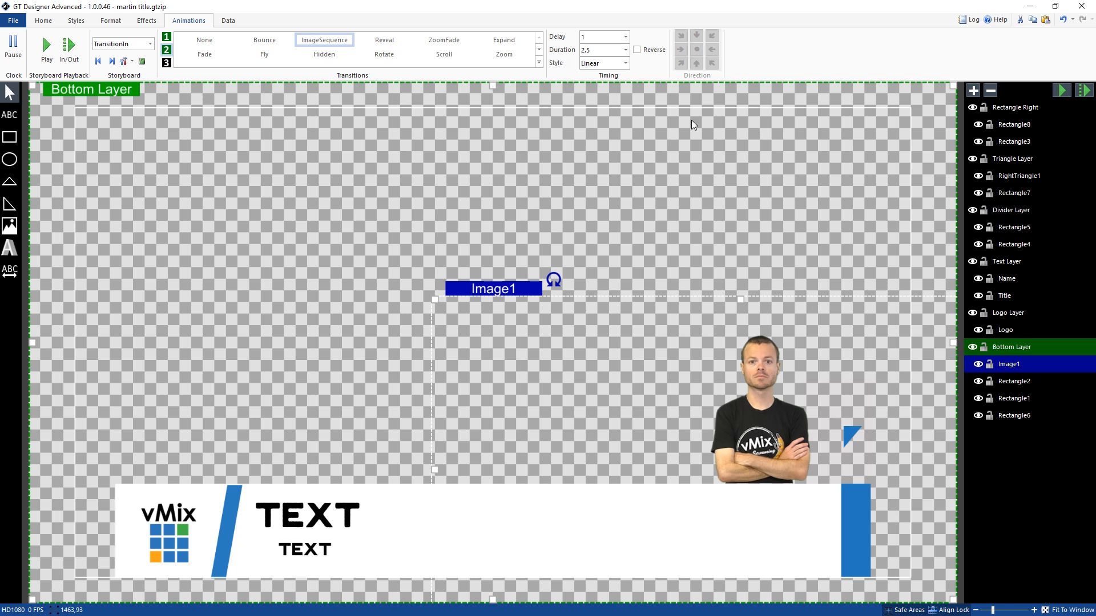
{"action": "mouse_move", "coordinate": [473, 142]}
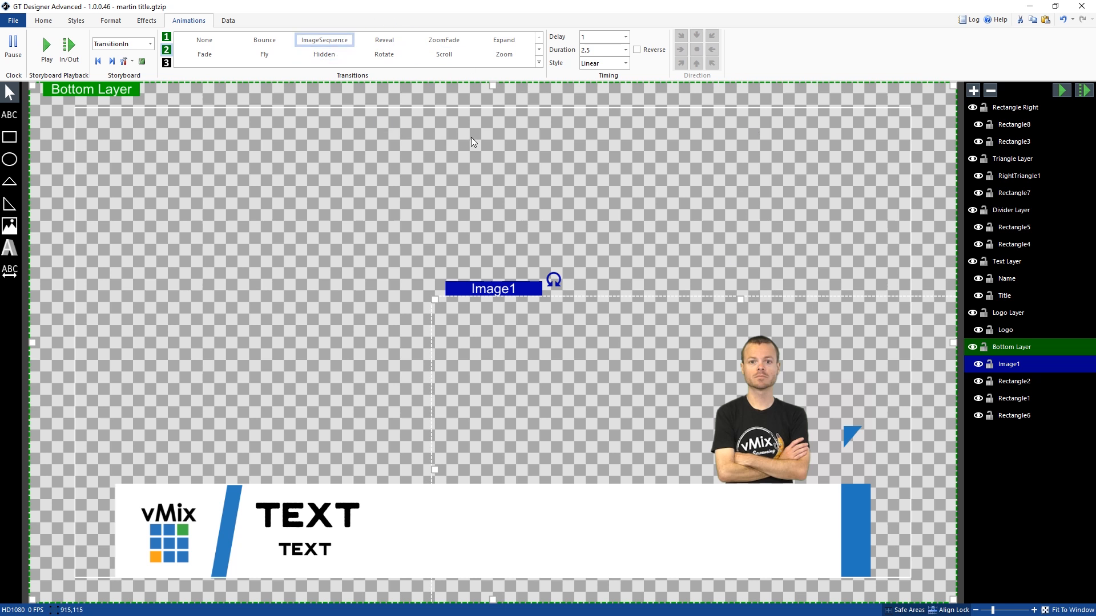
{"action": "left_click", "coordinate": [204, 39]}
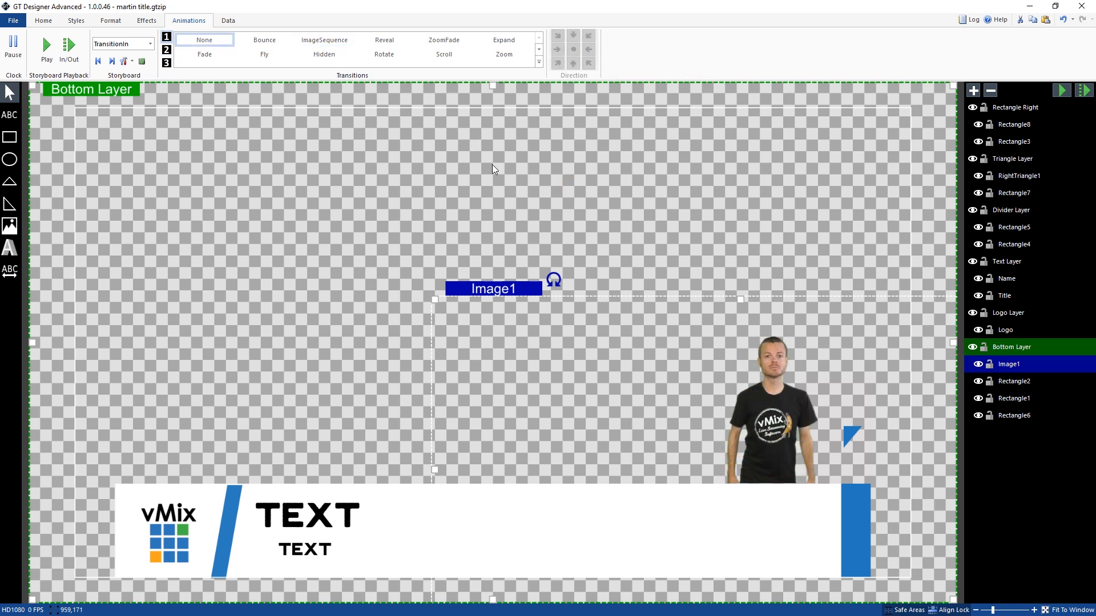
{"action": "mouse_move", "coordinate": [735, 250]}
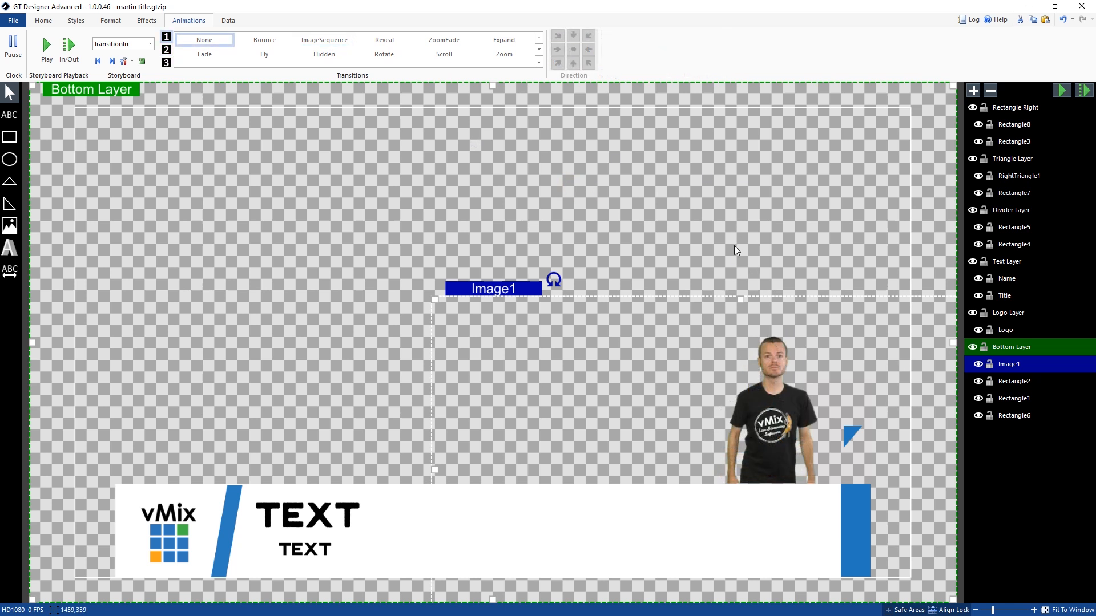
{"action": "mouse_move", "coordinate": [737, 452]}
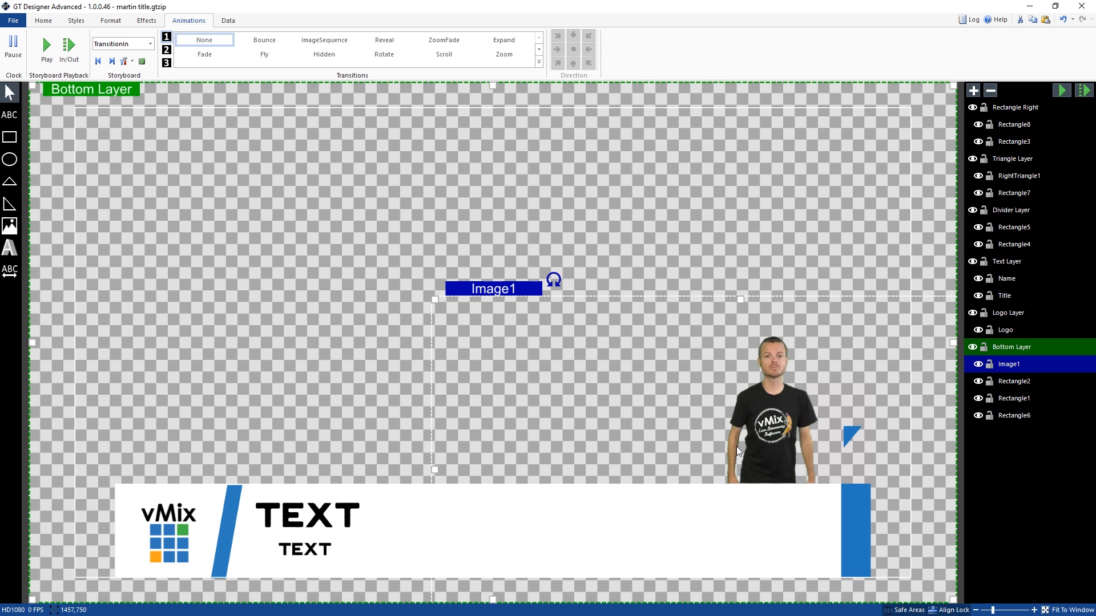
{"action": "mouse_move", "coordinate": [768, 329]}
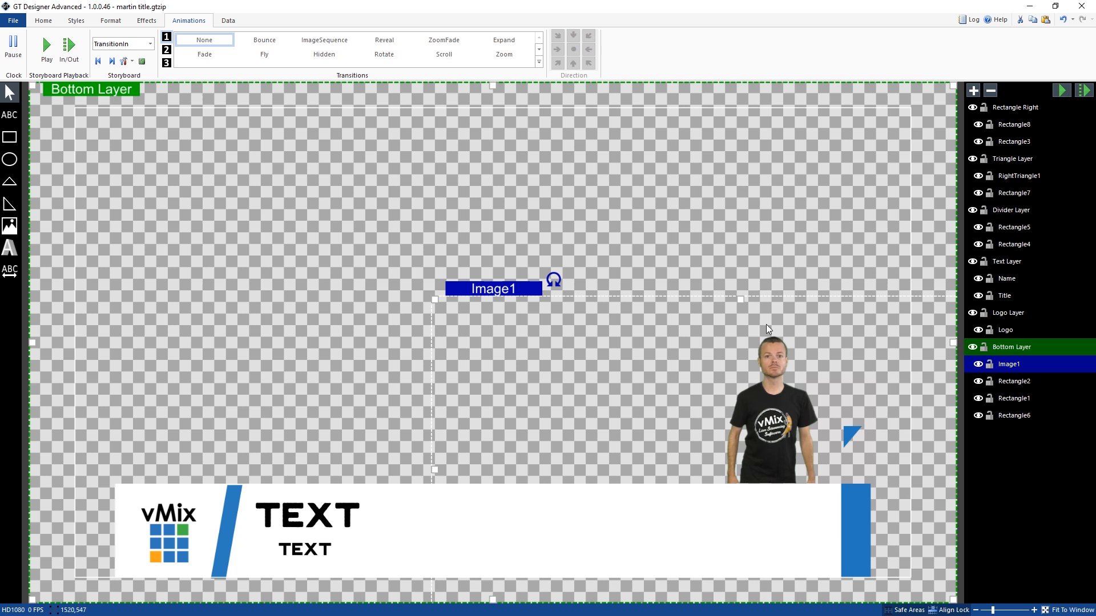
{"action": "mouse_move", "coordinate": [701, 300]}
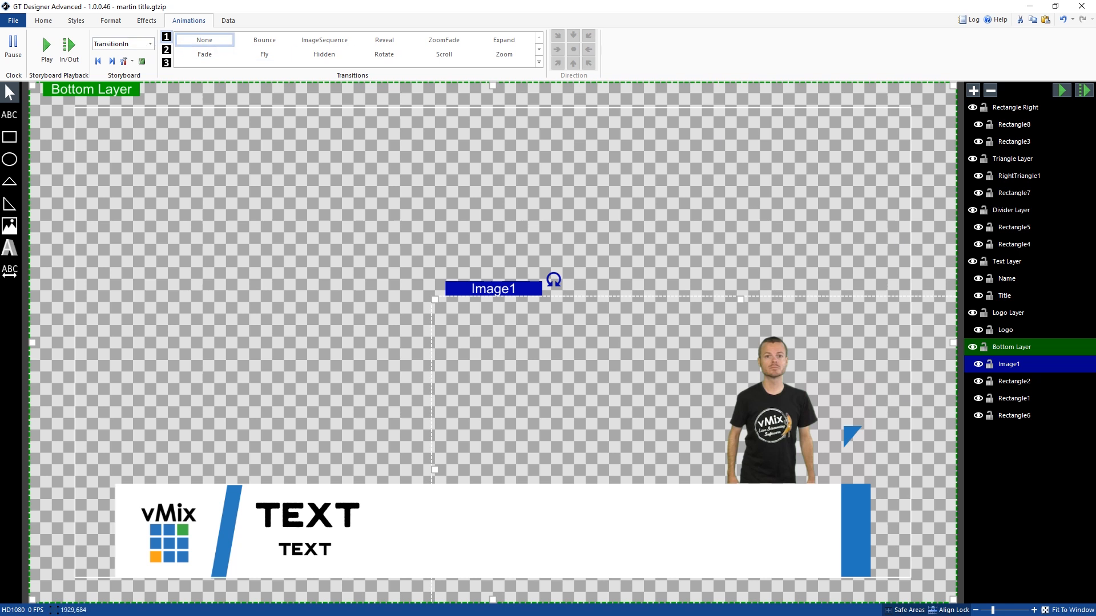
Step: Give Image1's second entrance step a 0.5-second Fade and move to the Continuous storyboard
{"action": "left_click", "coordinate": [205, 54]}
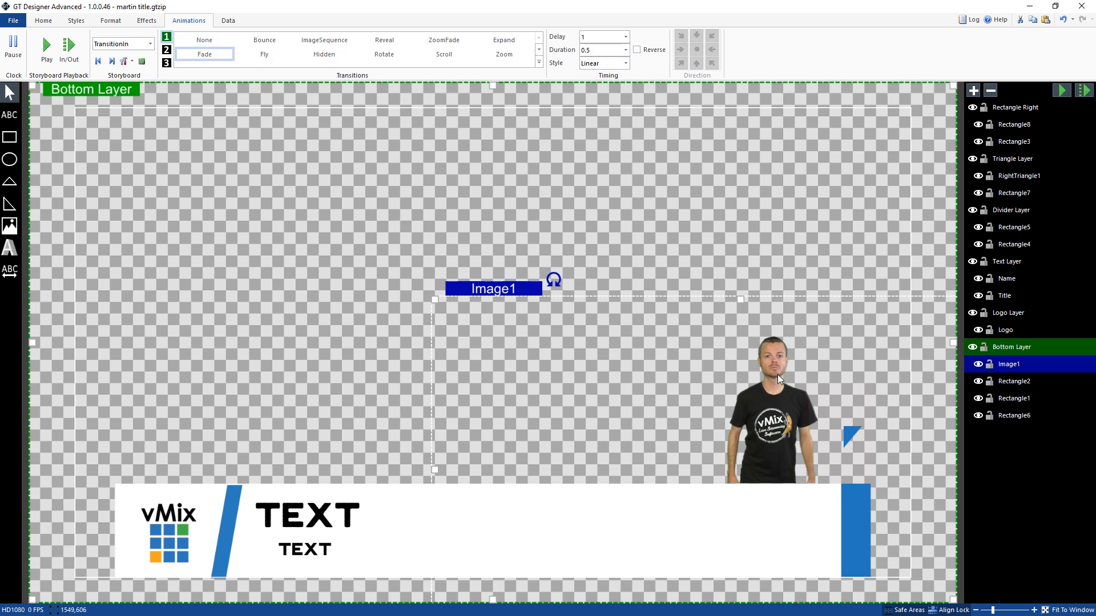
{"action": "left_click", "coordinate": [149, 44]}
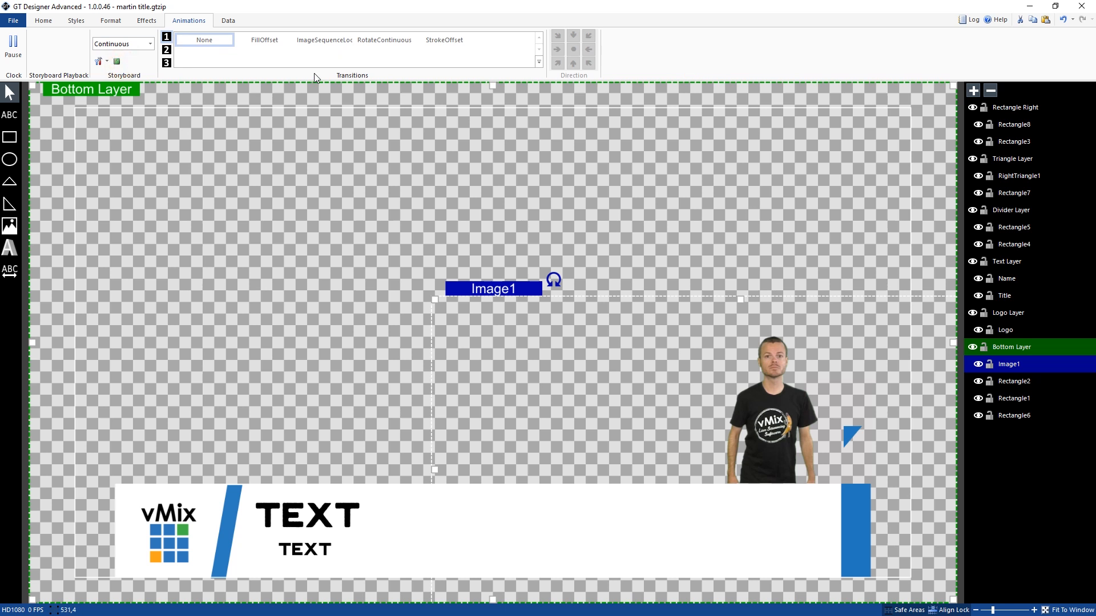
Step: Set Image1 to ImageSequenceLoop at speed 1, return to TransitionIn and replay the entrance
{"action": "left_click", "coordinate": [324, 40]}
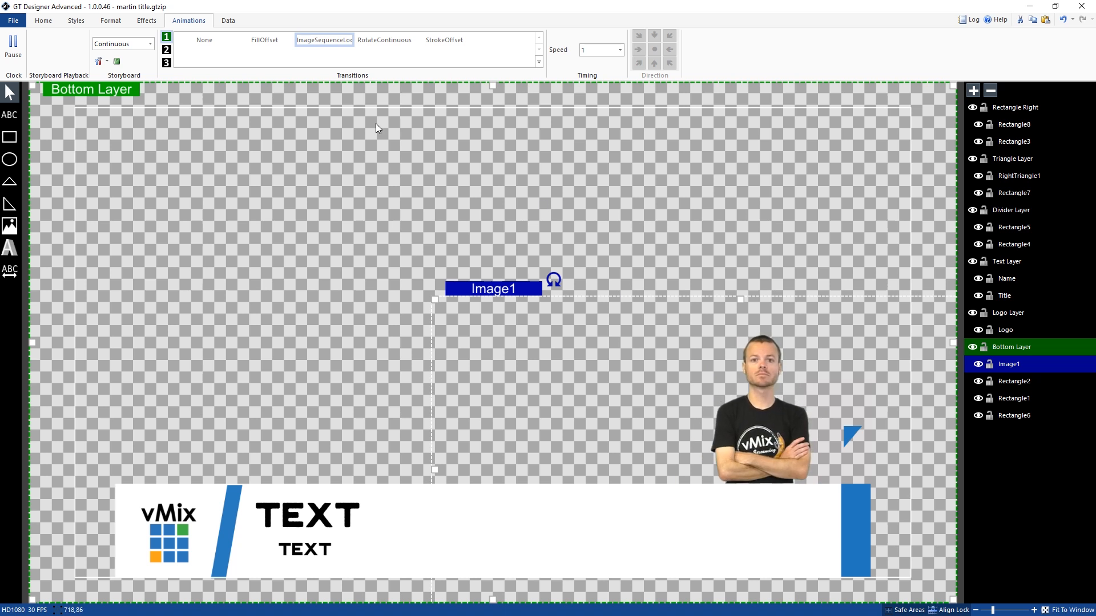
{"action": "left_click", "coordinate": [149, 45]}
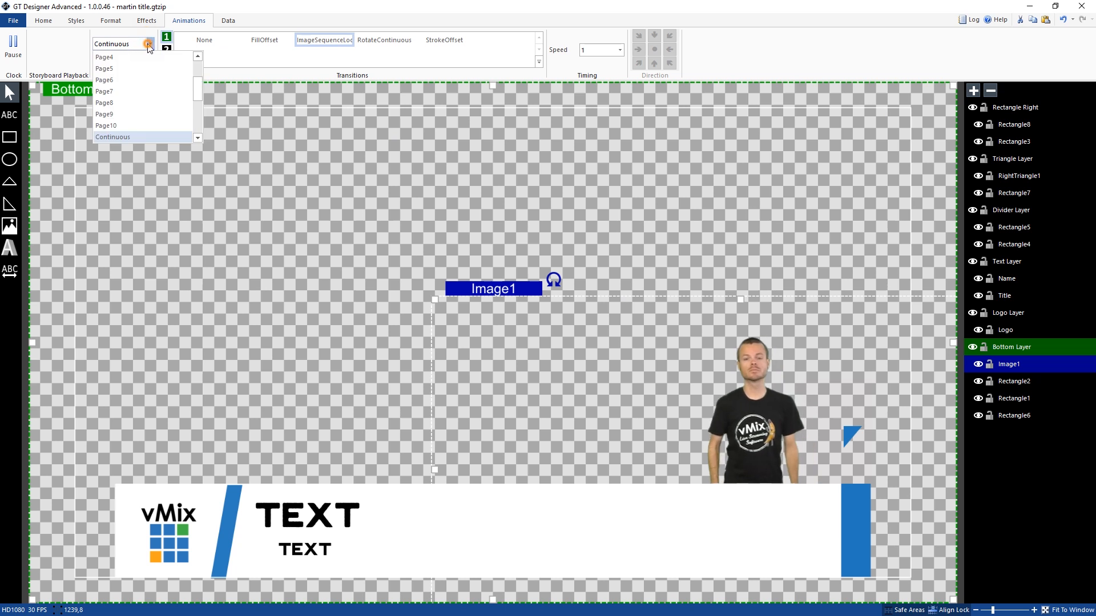
{"action": "left_click", "coordinate": [146, 44]}
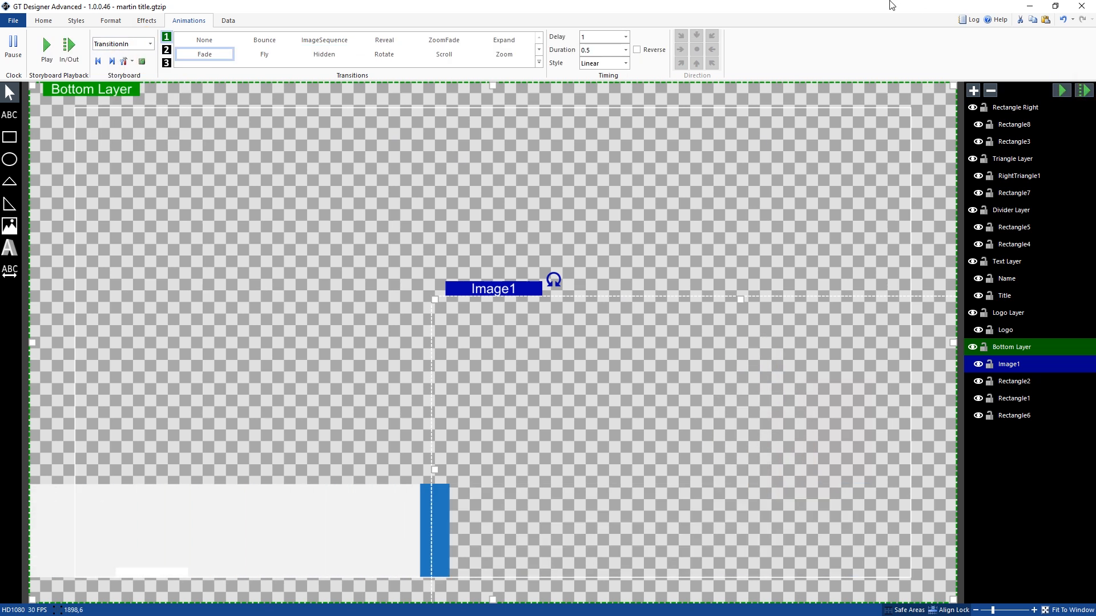
{"action": "left_click", "coordinate": [42, 46]}
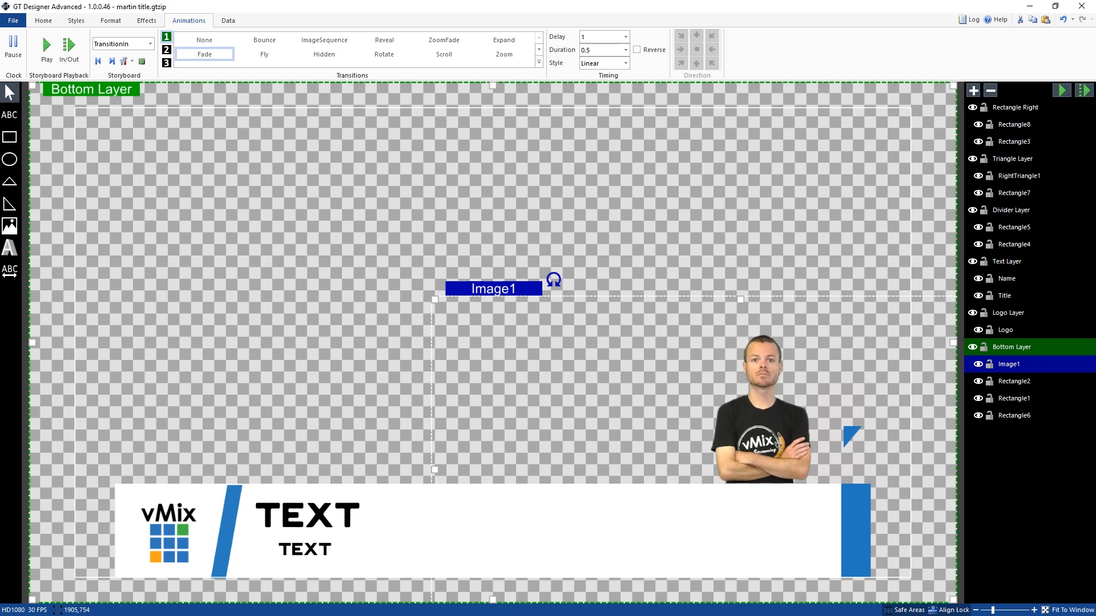
{"action": "left_click", "coordinate": [10, 22]}
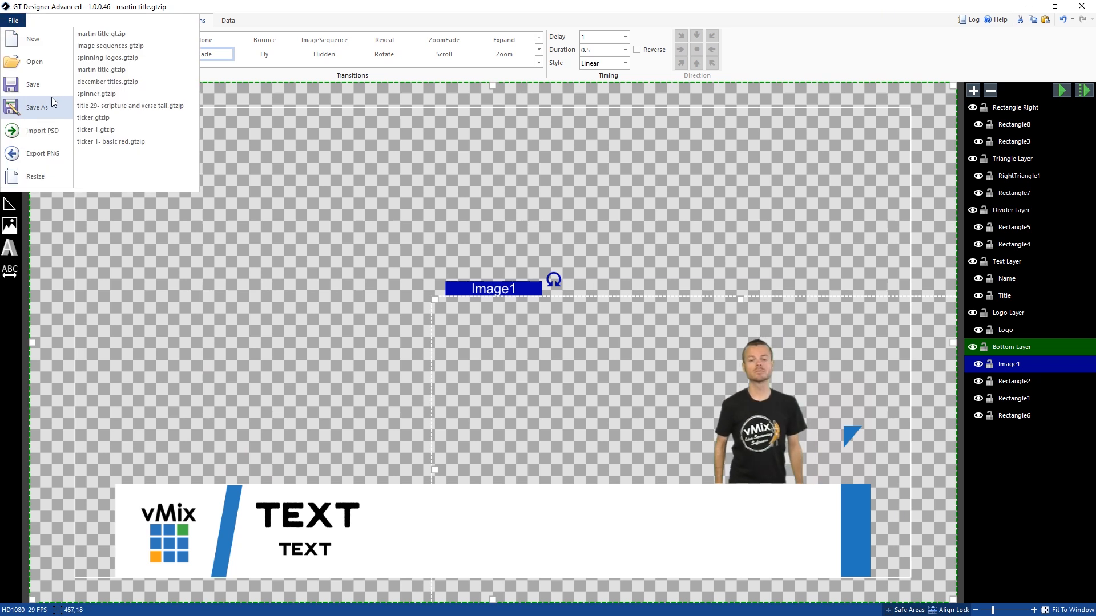
Step: Save the title as Martin Title.gtzip in the GT Video folder, overwriting the existing file
{"action": "left_click", "coordinate": [35, 106]}
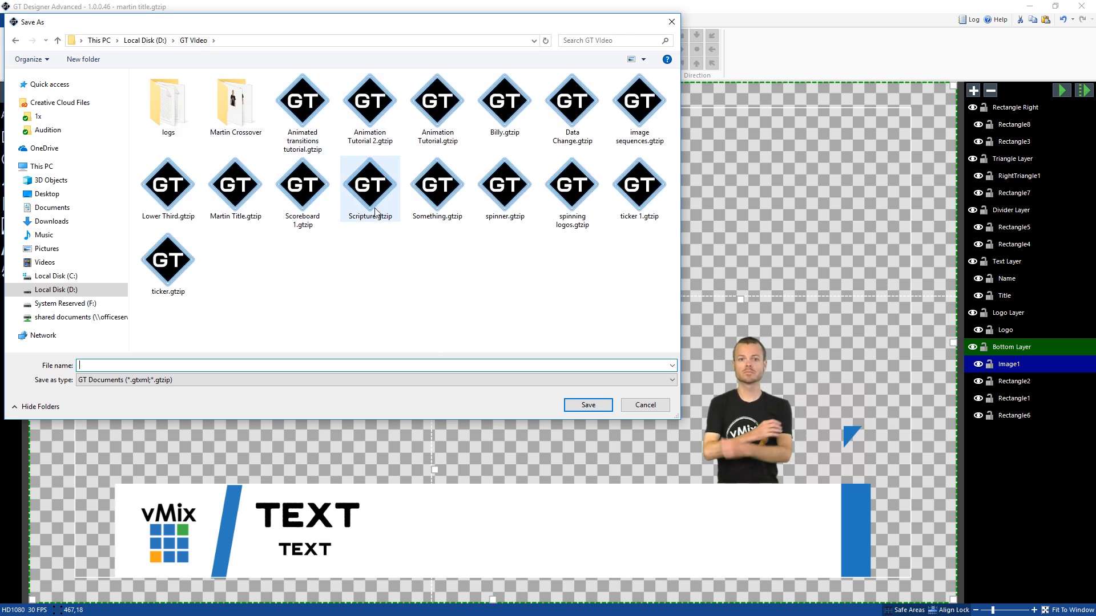
{"action": "left_click", "coordinate": [235, 185]}
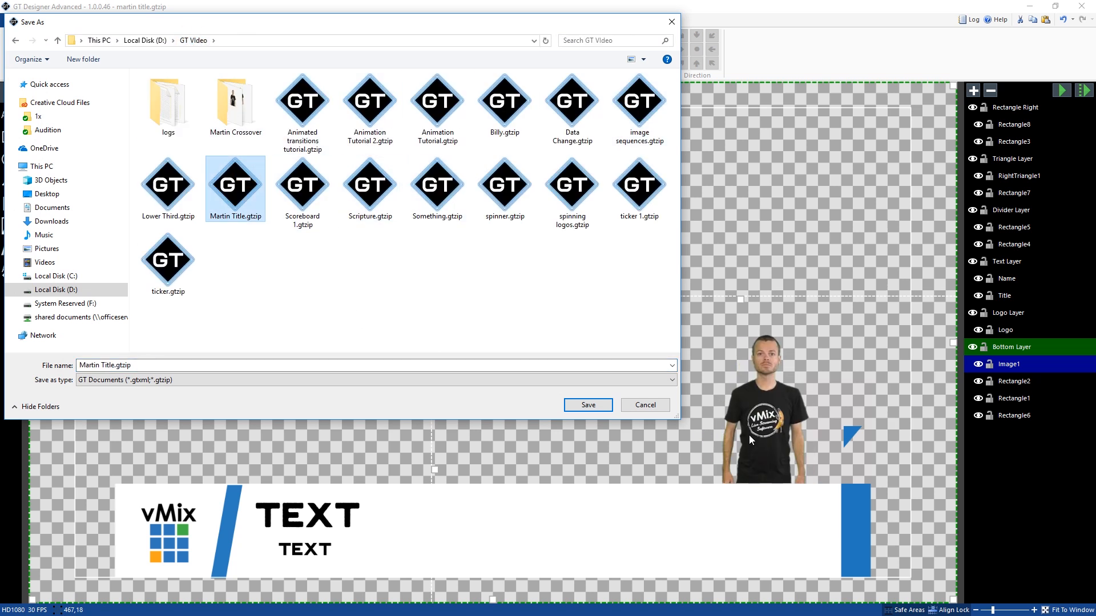
{"action": "left_click", "coordinate": [587, 404]}
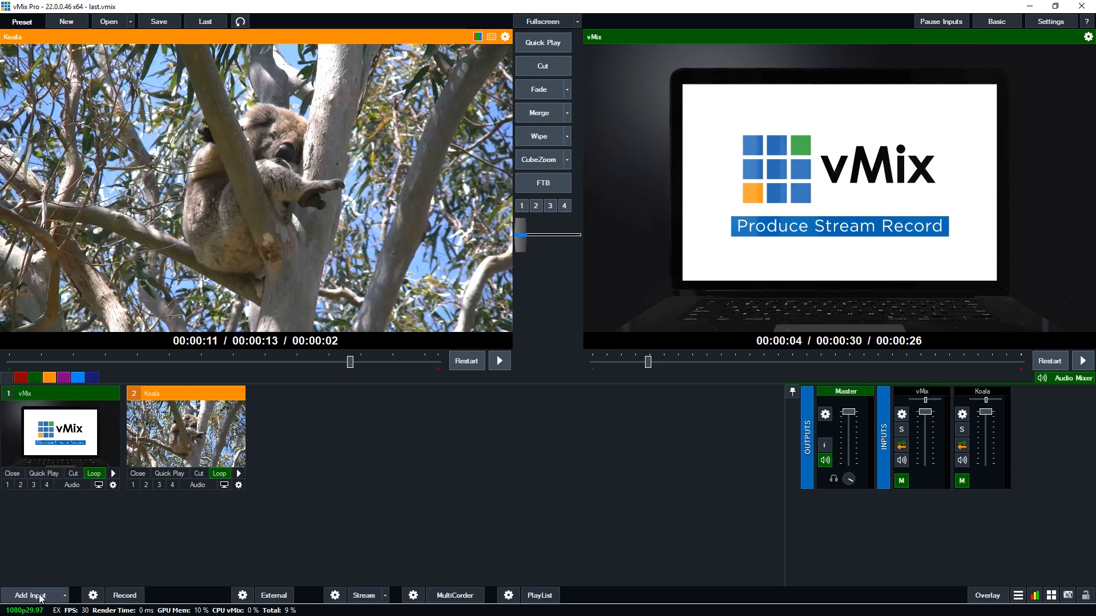
Step: Add martin title.gtzip as a Title / XAML input 3 and show it on overlay 1
{"action": "left_click", "coordinate": [30, 595]}
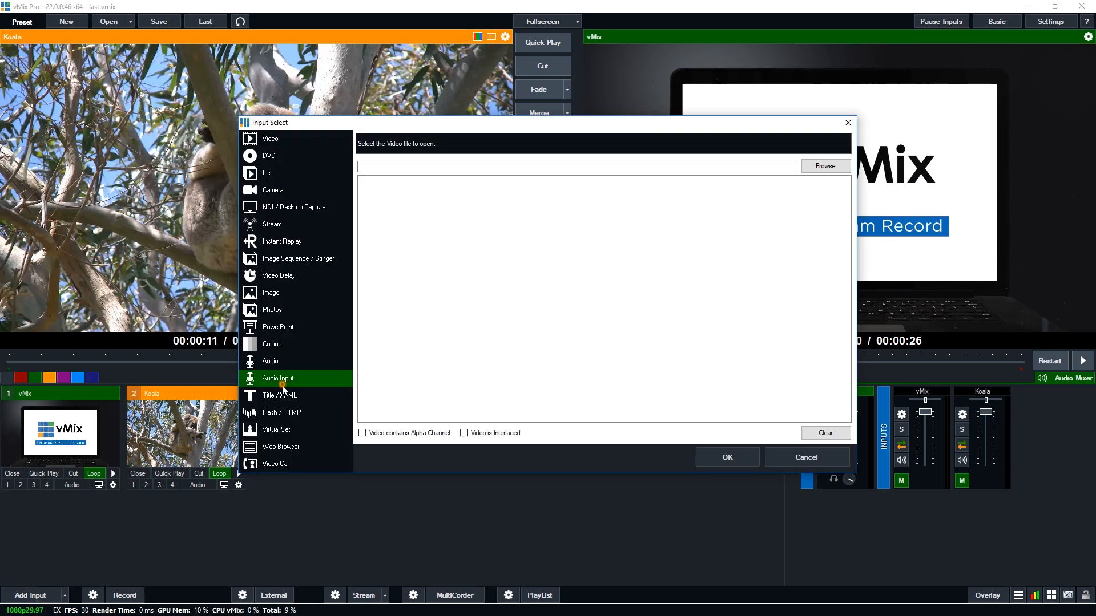
{"action": "left_click", "coordinate": [279, 395]}
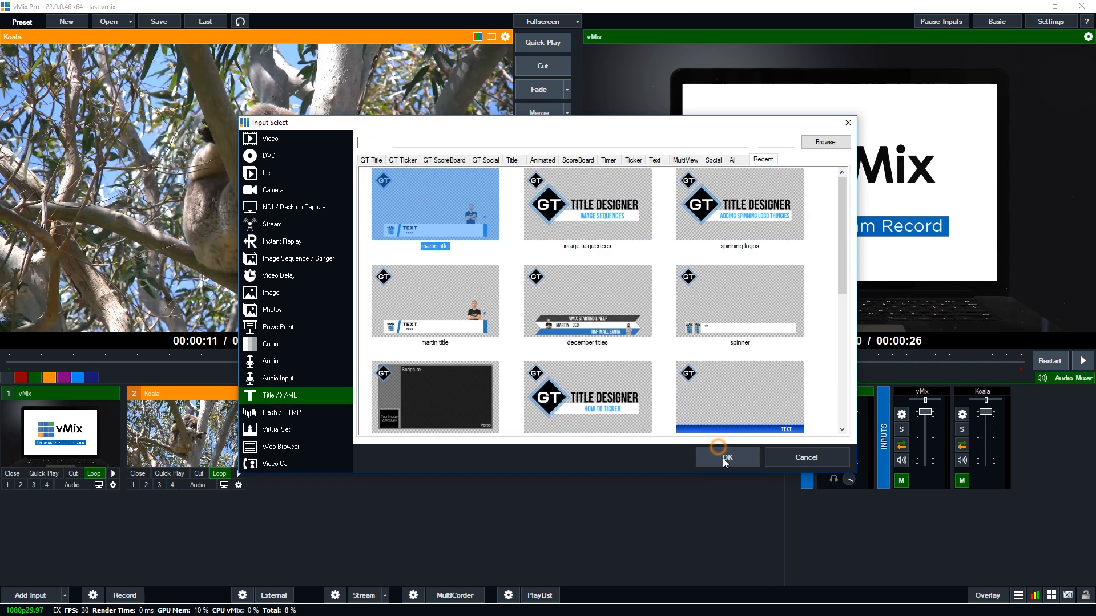
{"action": "left_click", "coordinate": [727, 457]}
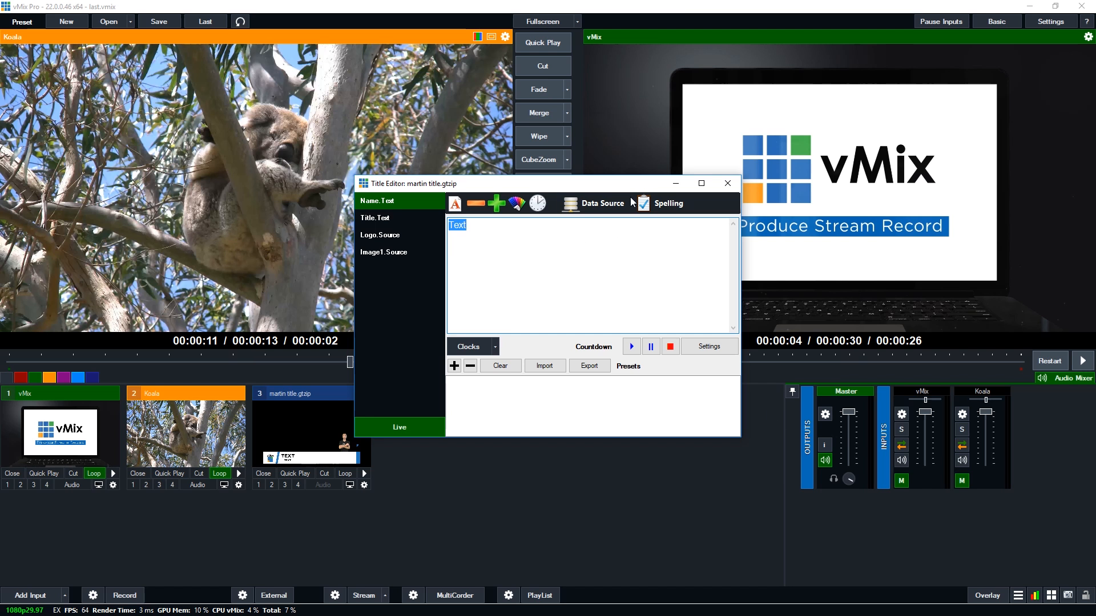
{"action": "left_click", "coordinate": [727, 183]}
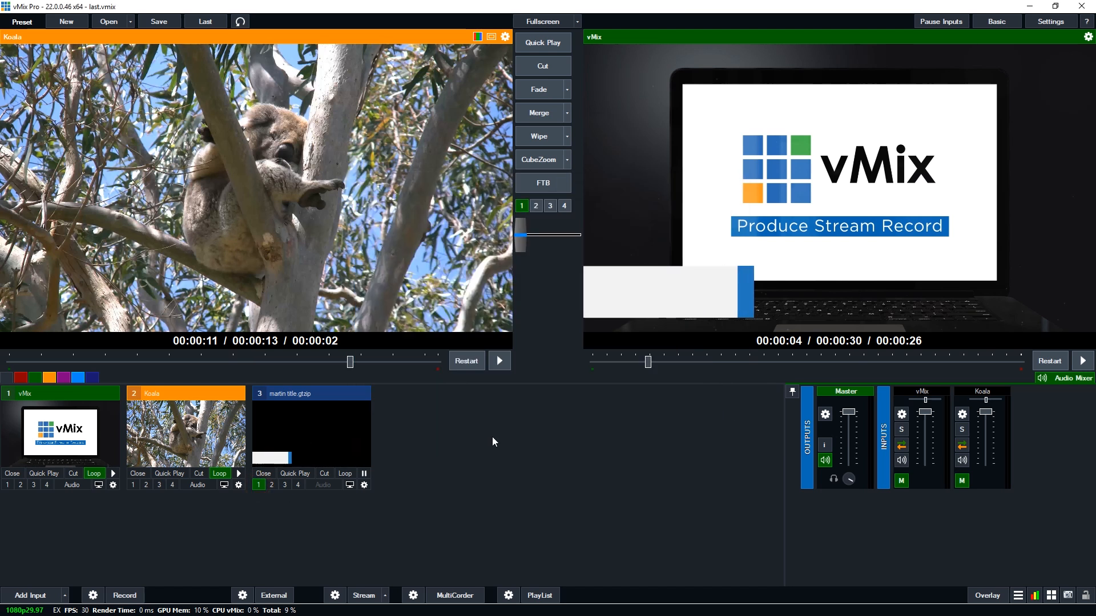